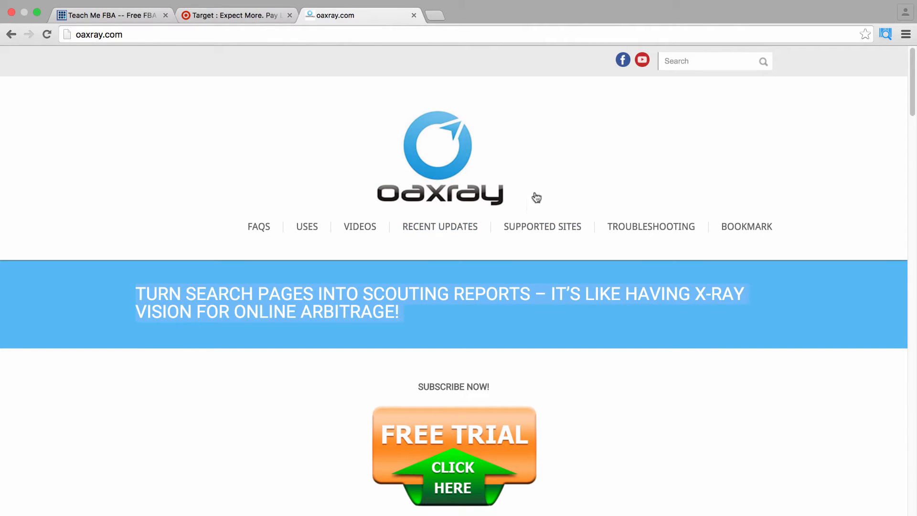
mouse_move(535, 167)
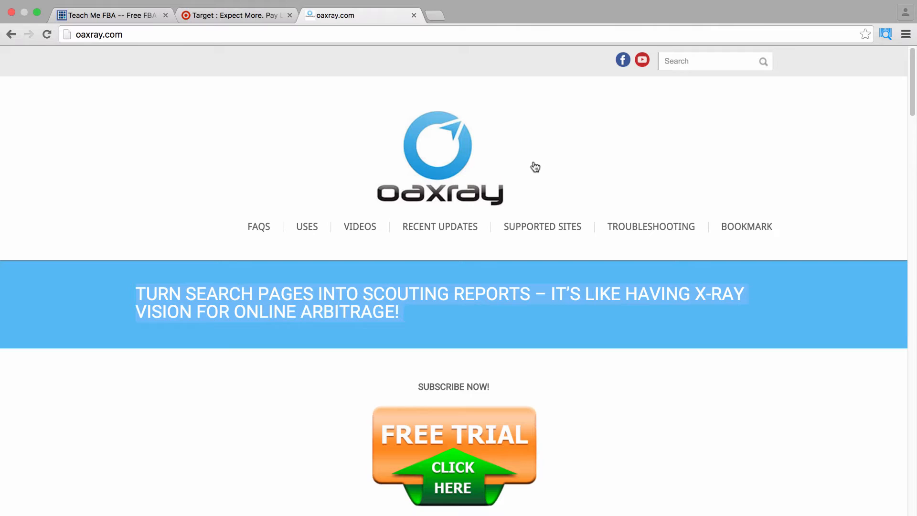
mouse_move(609, 230)
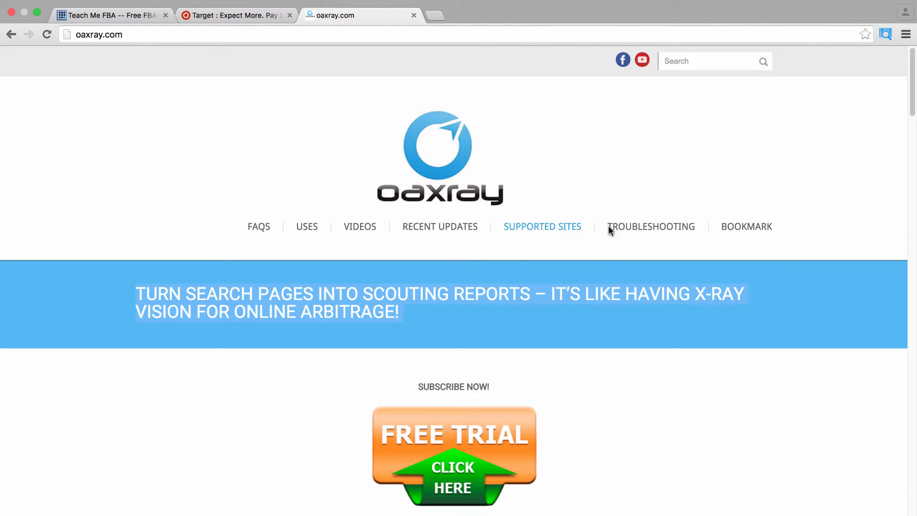
mouse_move(631, 271)
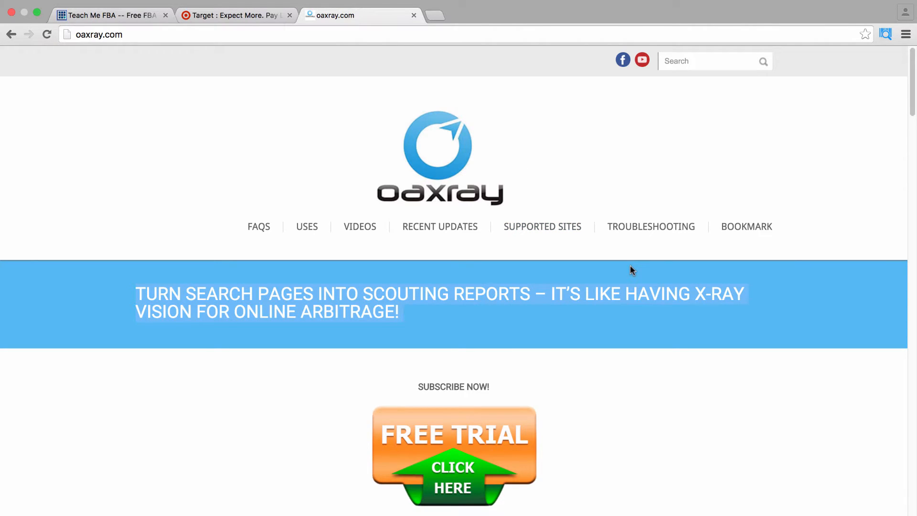
mouse_move(610, 439)
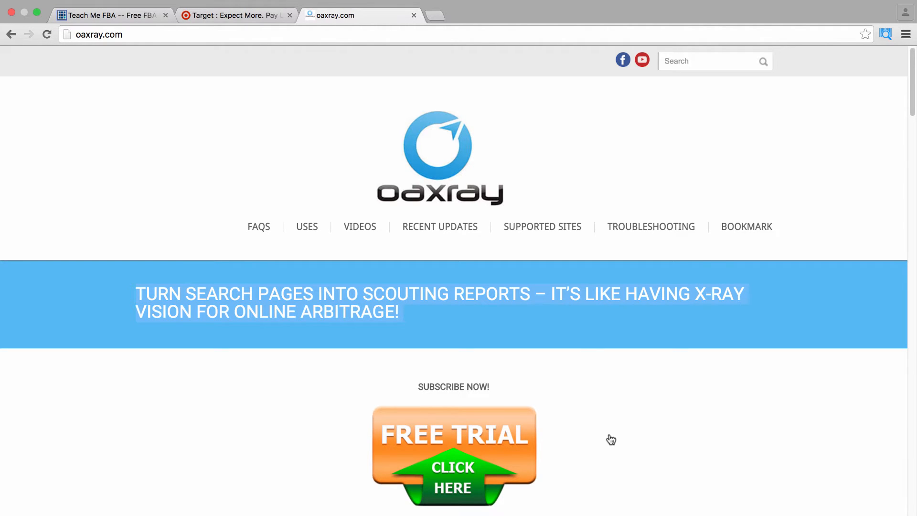
Step: Switch to the Target tab and open the all clearance listings
scroll("down", 3)
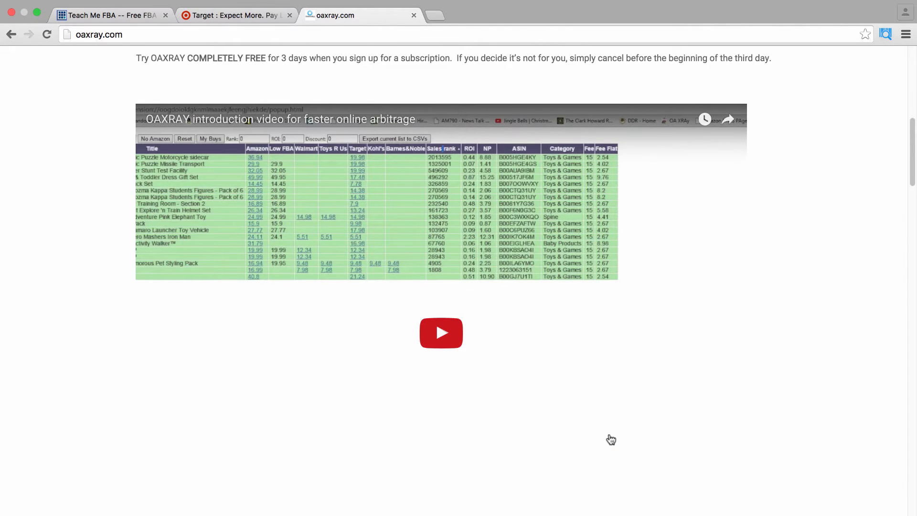
scroll("down", 3)
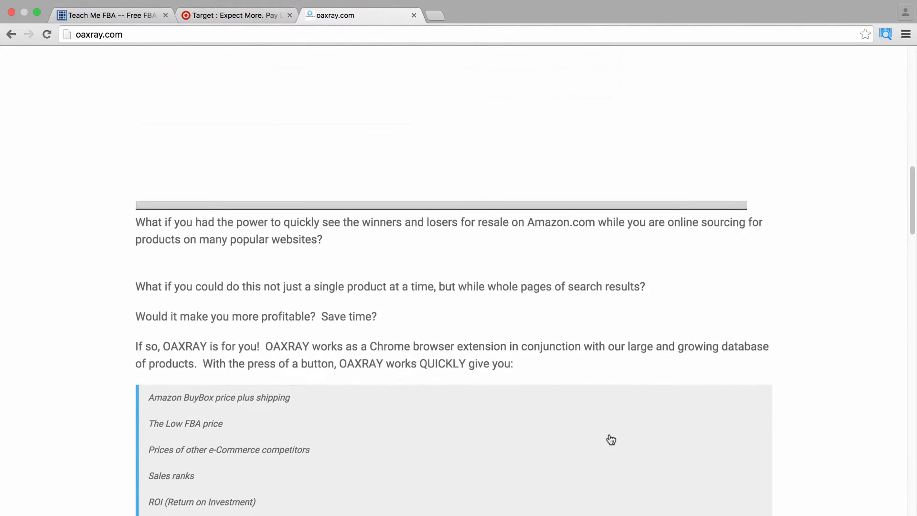
scroll("down", 3)
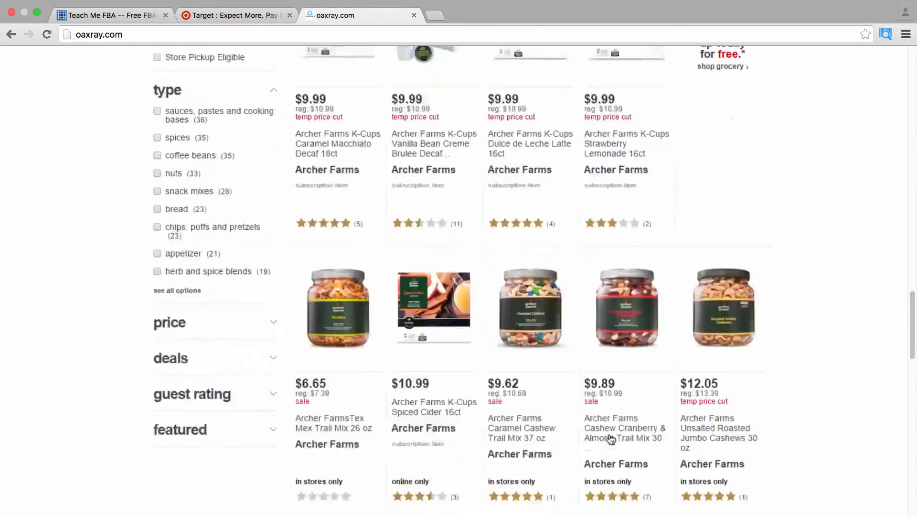
scroll("up", 3)
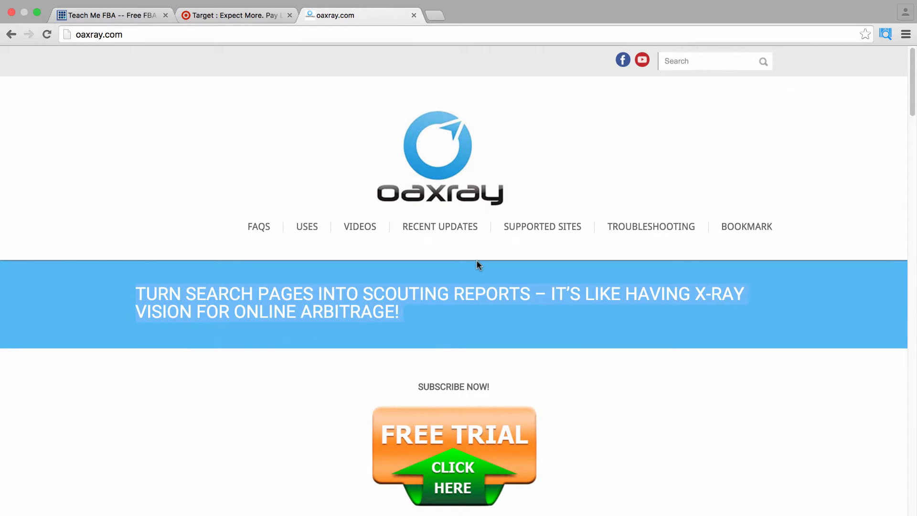
mouse_move(398, 146)
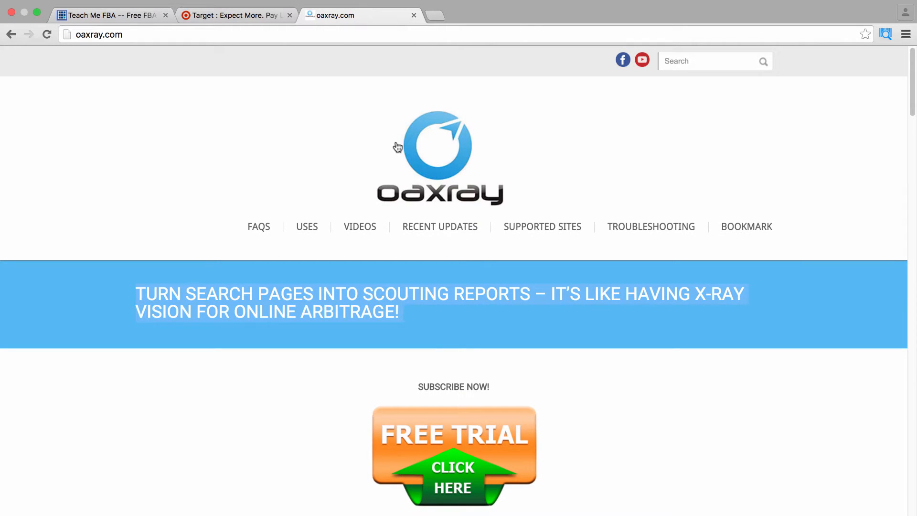
mouse_move(264, 31)
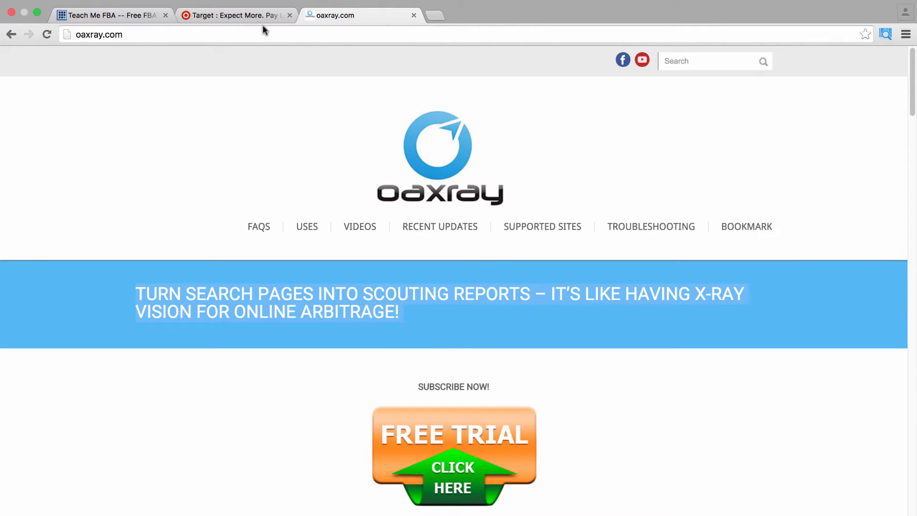
left_click(234, 16)
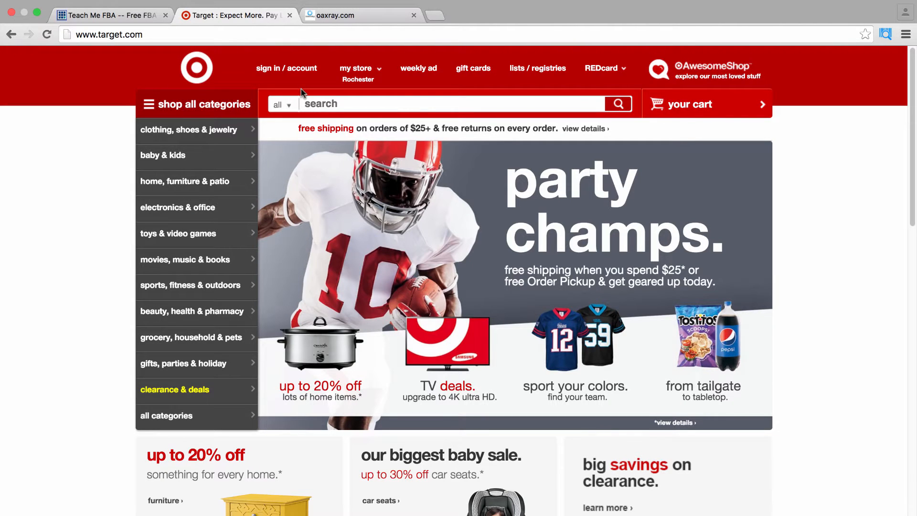
mouse_move(383, 107)
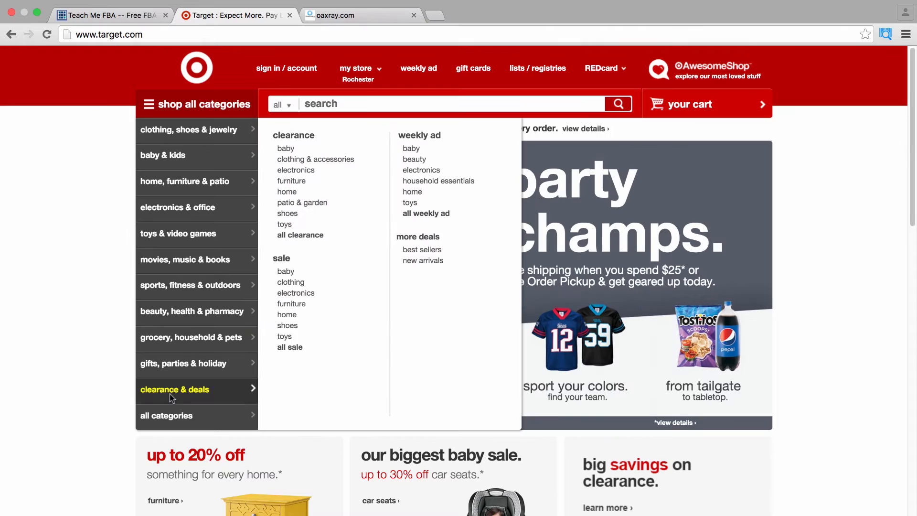
mouse_move(161, 398)
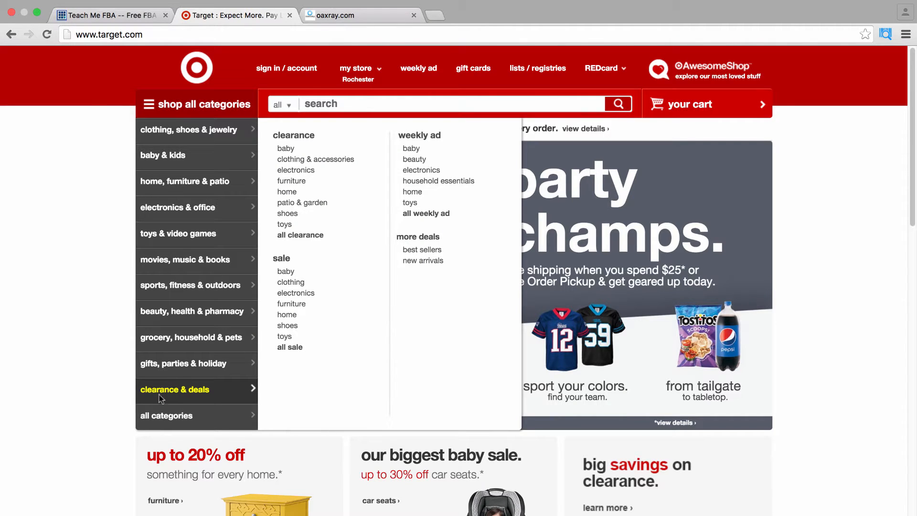
mouse_move(296, 292)
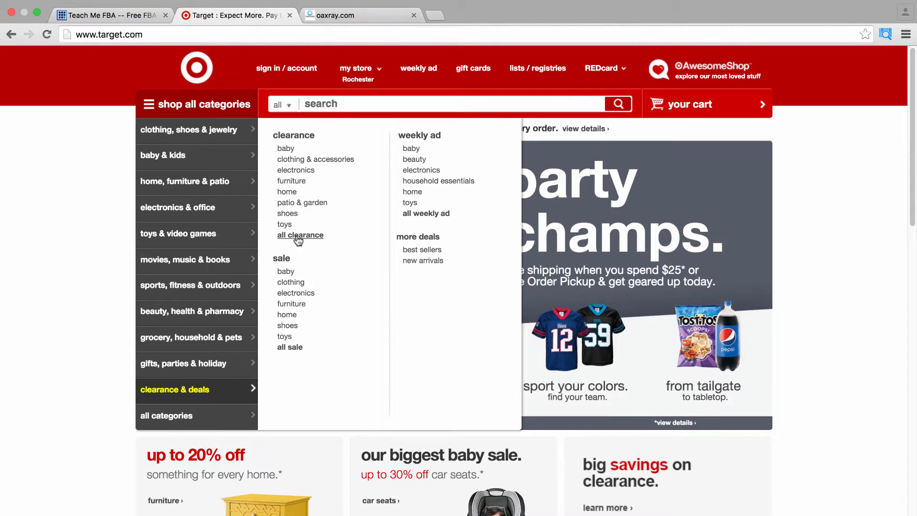
left_click(300, 234)
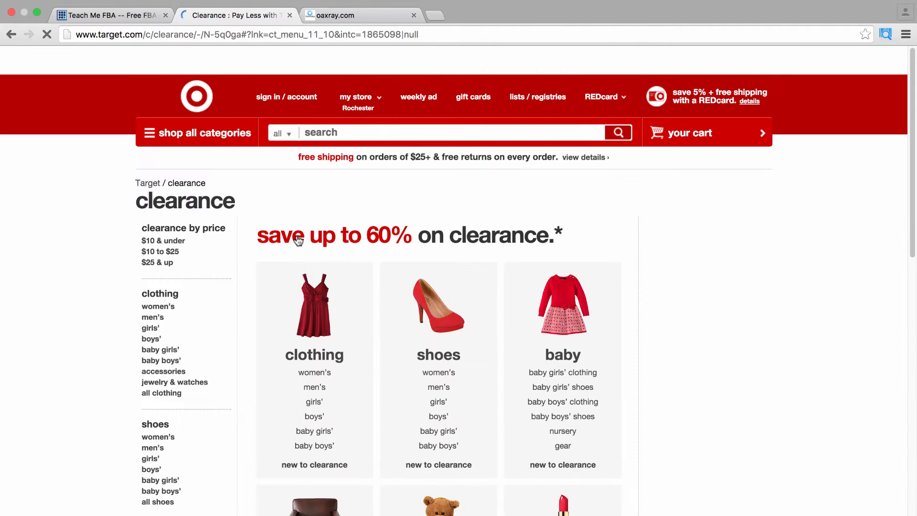
Step: Open the toys clearance section showing 474 discounted items
scroll("down", 3)
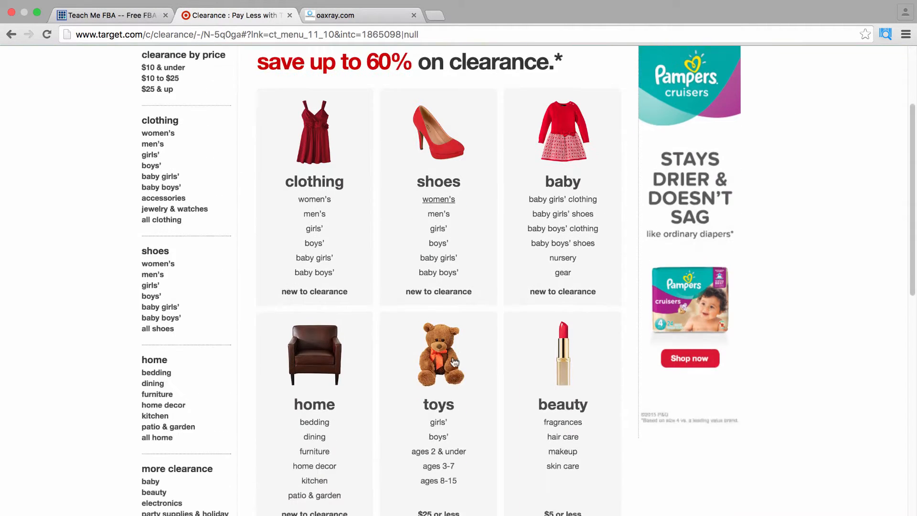
scroll("down", 3)
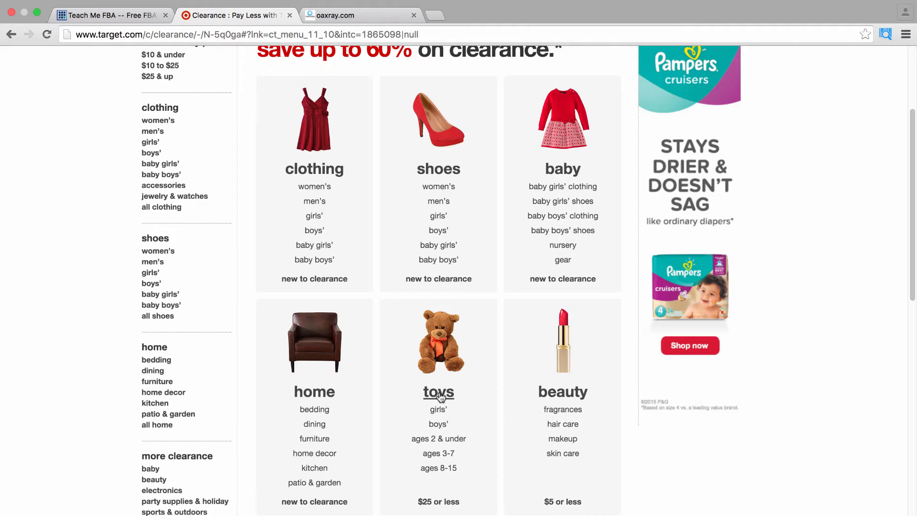
left_click(437, 392)
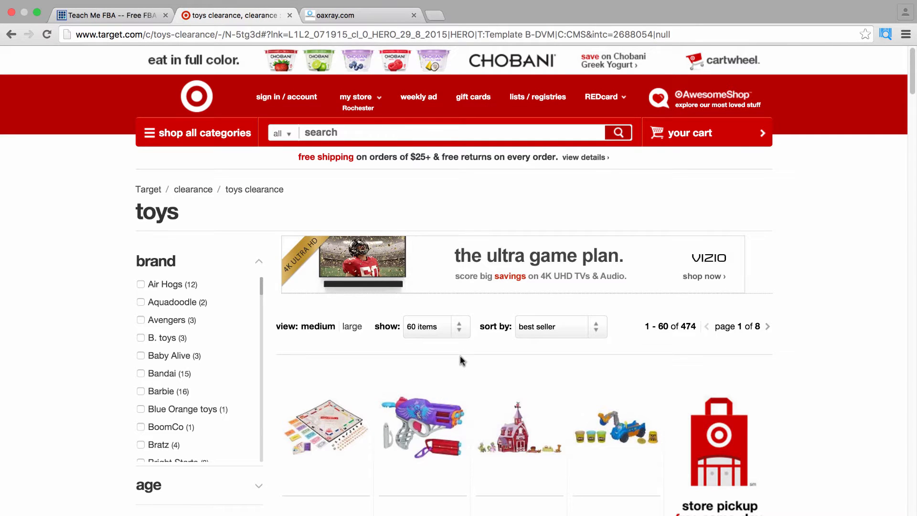
mouse_move(472, 370)
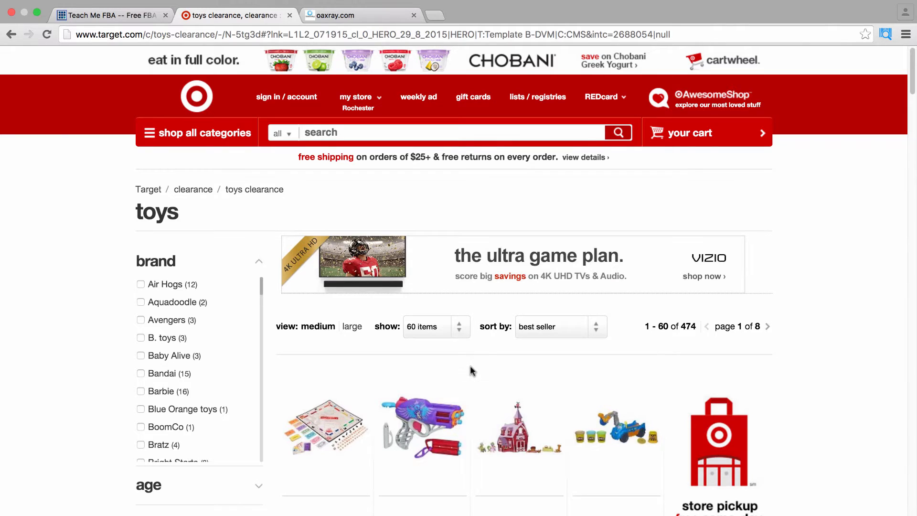
scroll("down", 3)
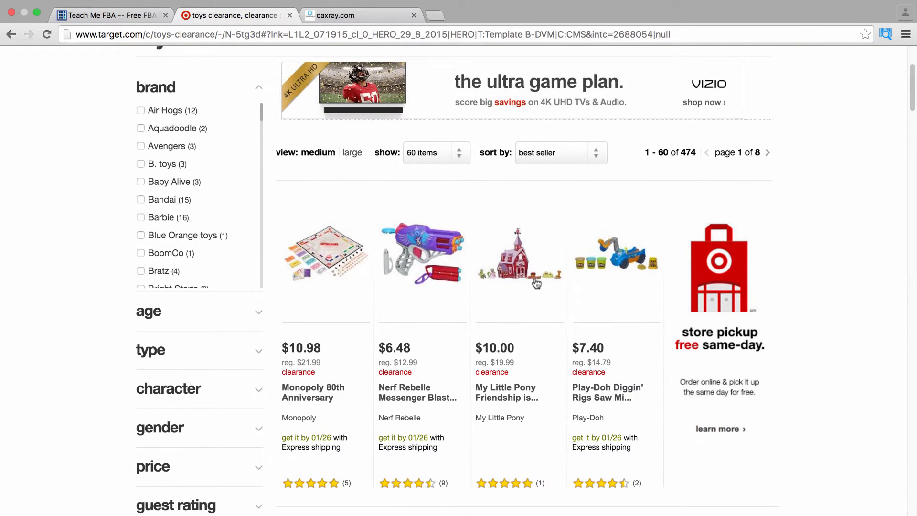
mouse_move(837, 92)
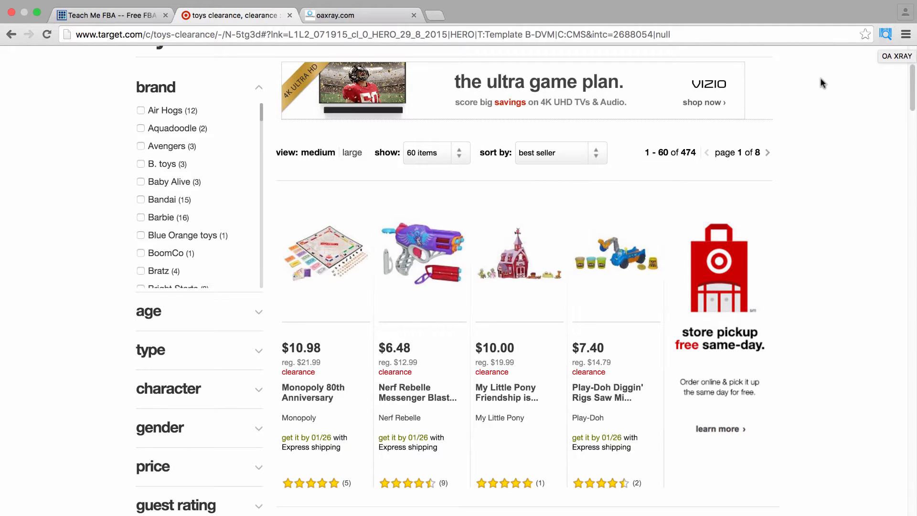
scroll("up", 3)
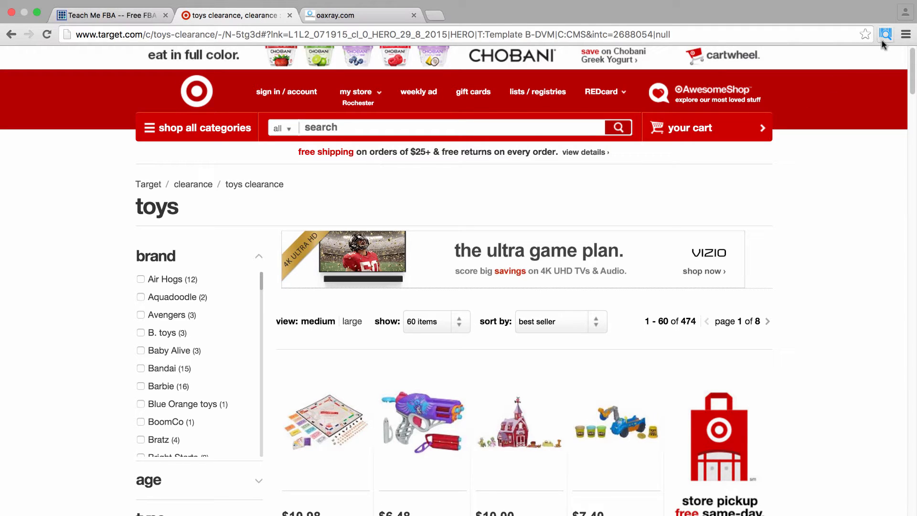
Step: Scan the Target toys clearance page with OAXray and browse the prices, rank and ROI columns
left_click(885, 34)
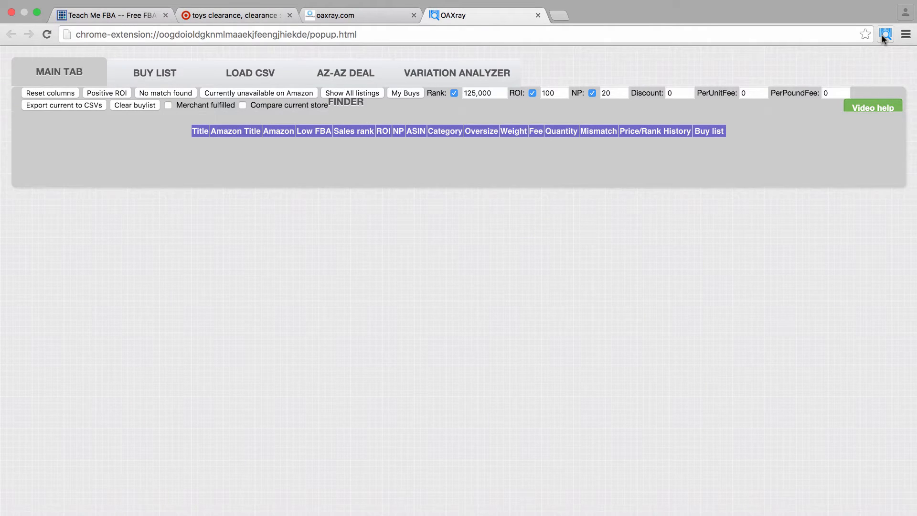
left_click(885, 34)
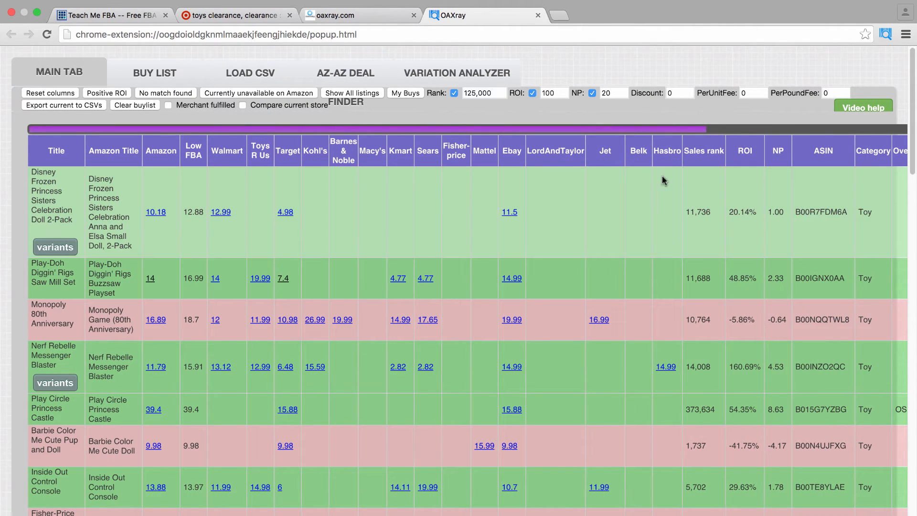
scroll("right", 3)
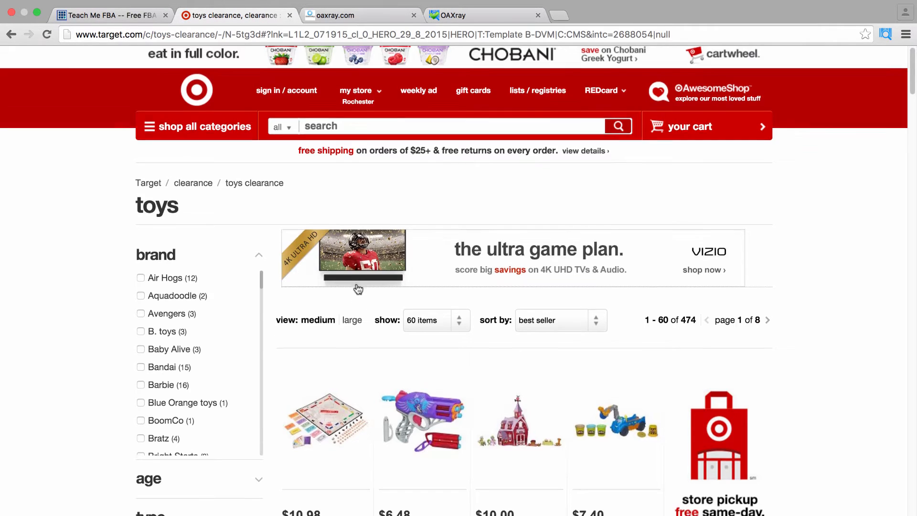
scroll("down", 3)
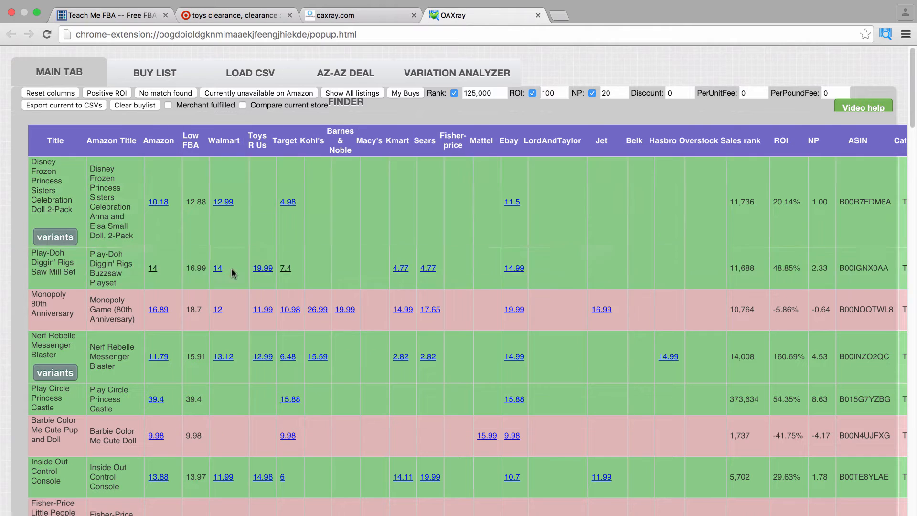
mouse_move(382, 180)
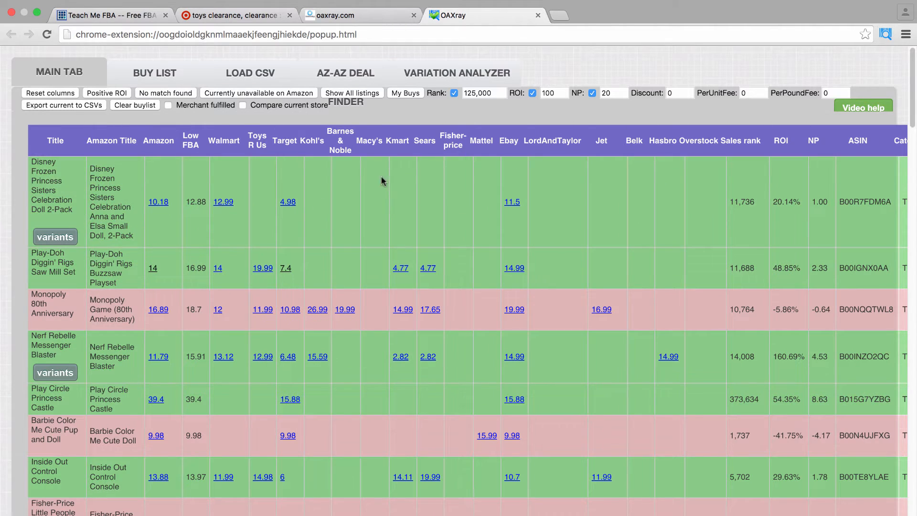
mouse_move(158, 201)
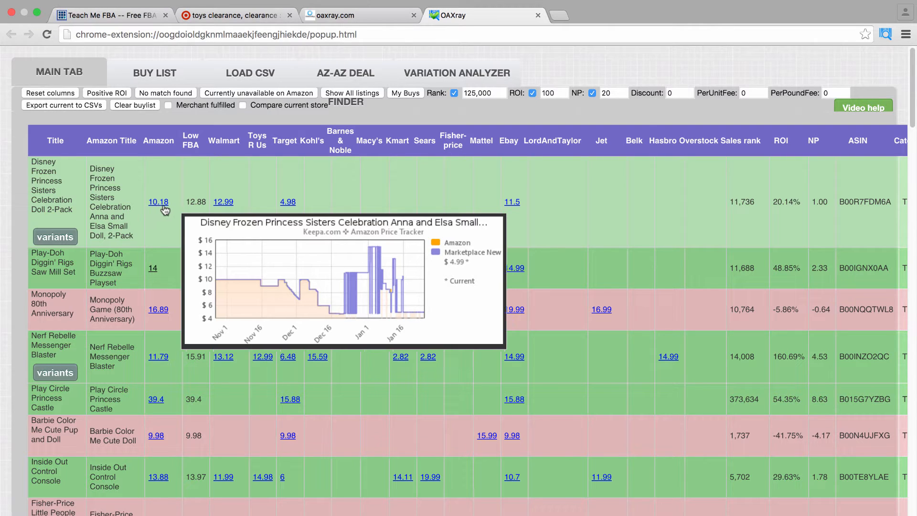
mouse_move(287, 201)
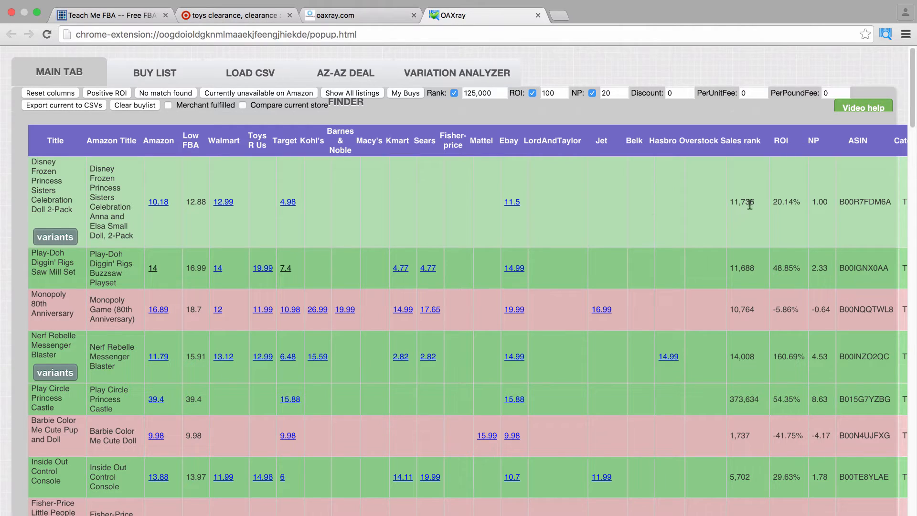
mouse_move(730, 209)
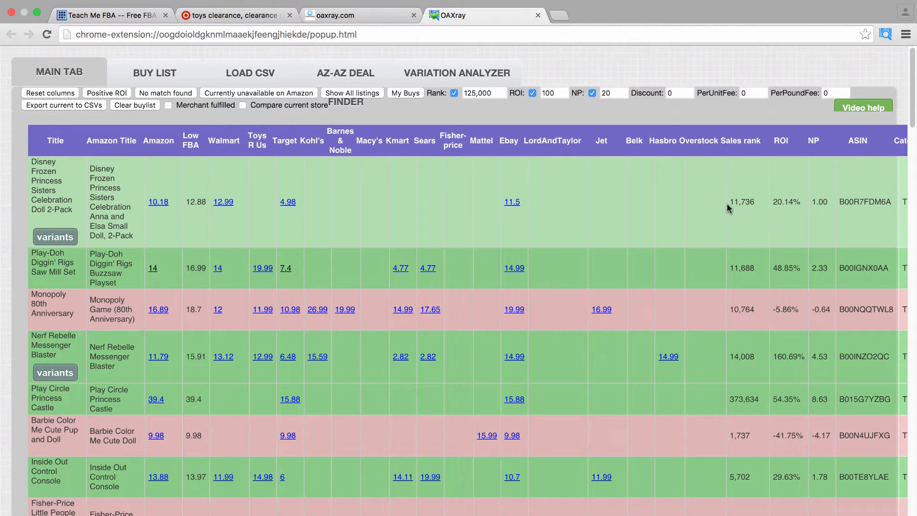
mouse_move(724, 212)
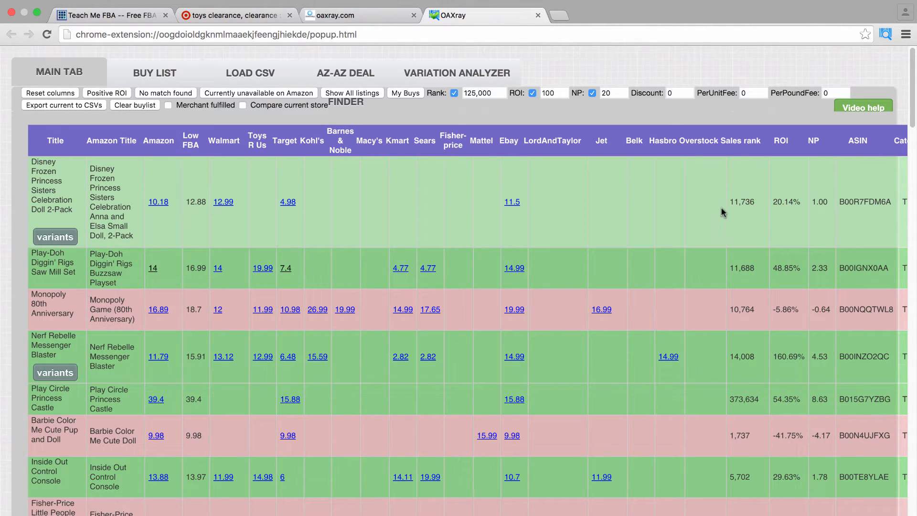
mouse_move(739, 214)
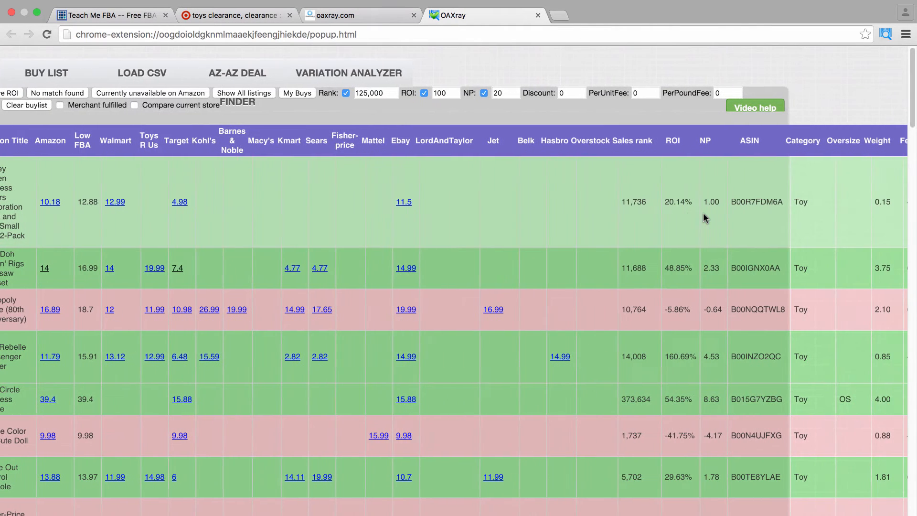
scroll("right", 3)
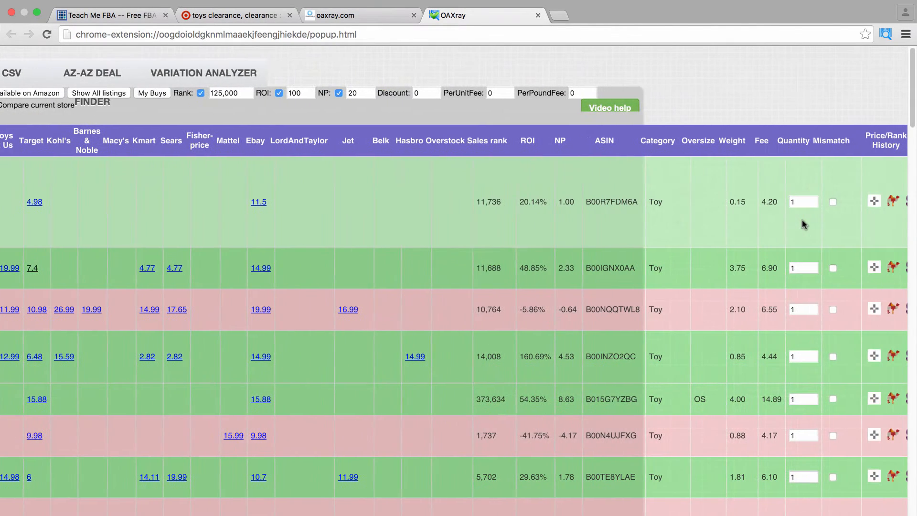
mouse_move(771, 205)
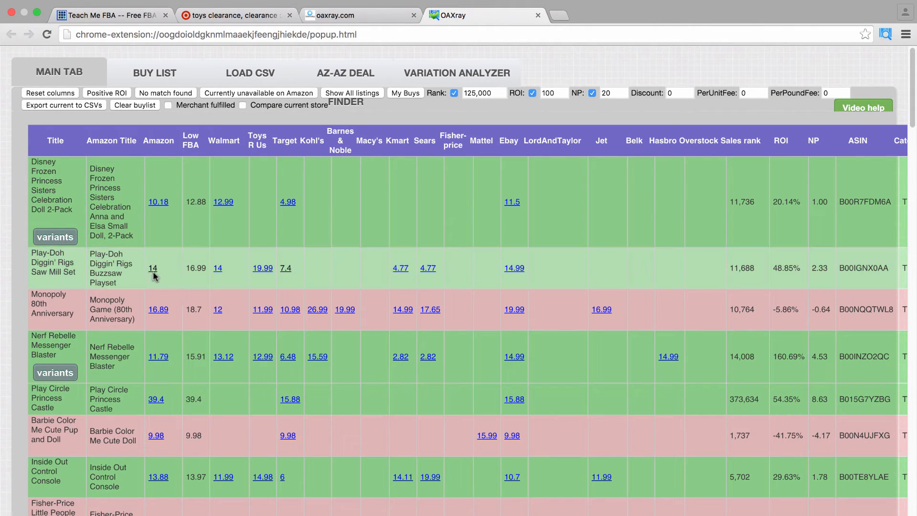
mouse_move(154, 267)
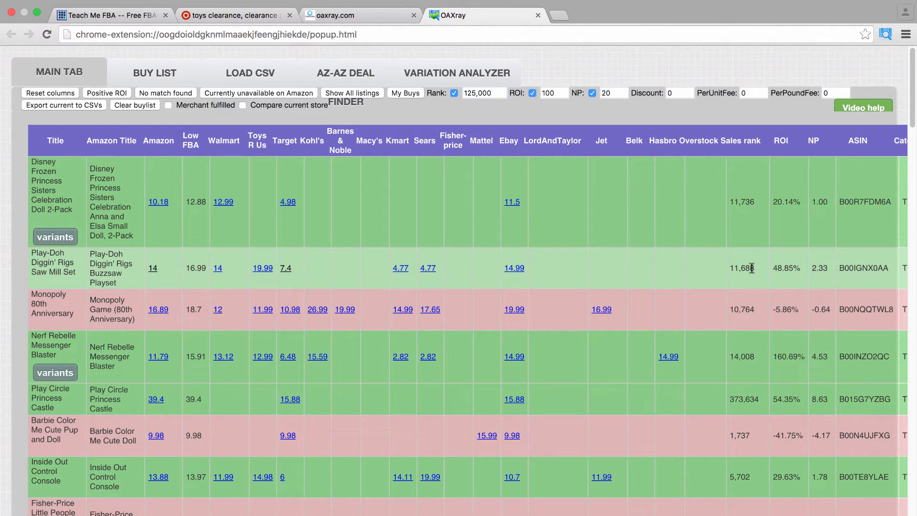
mouse_move(747, 275)
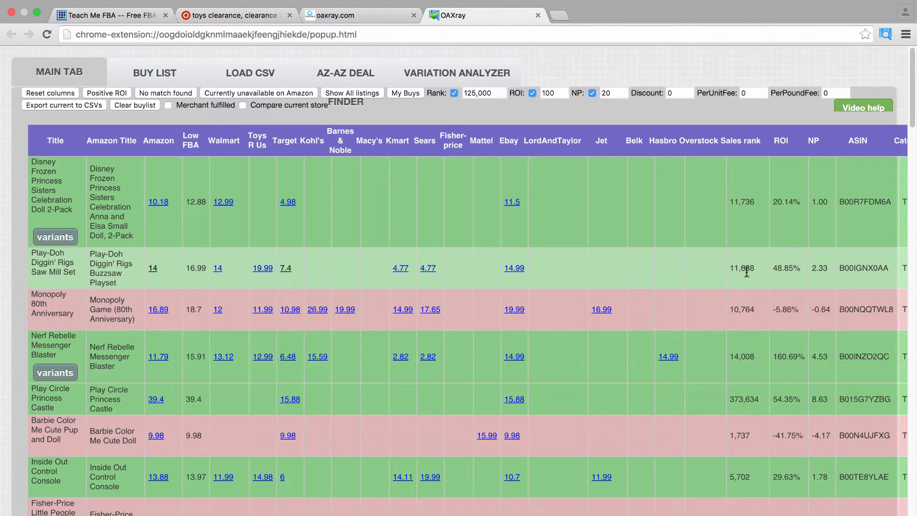
mouse_move(432, 268)
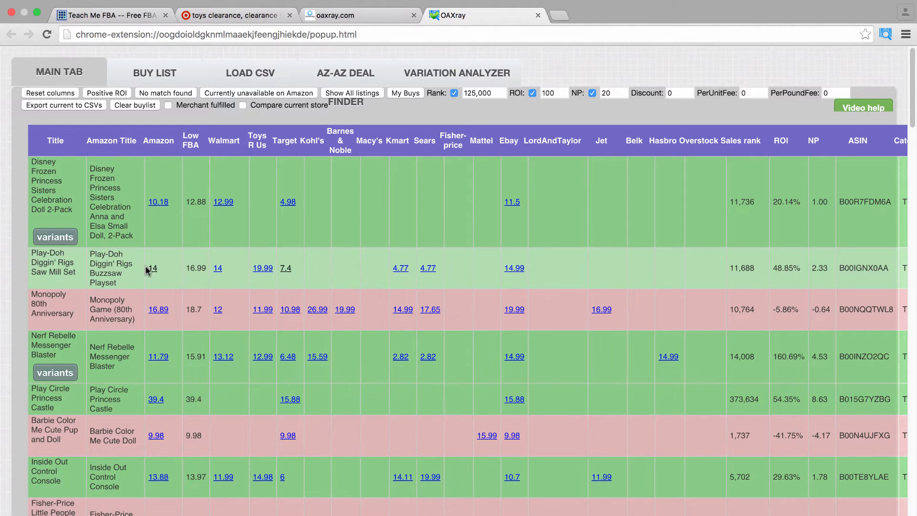
mouse_move(152, 268)
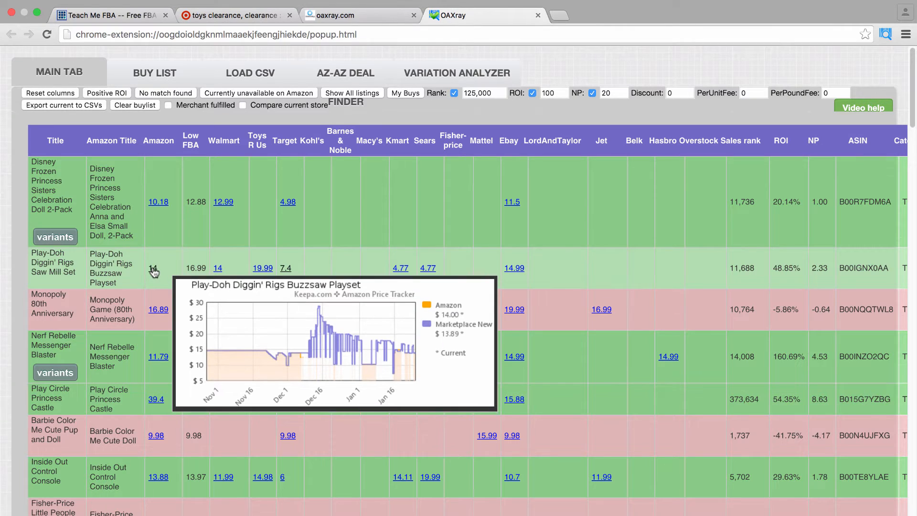
Step: Show link options for the Play-Doh row's $14 Amazon price
right_click(153, 268)
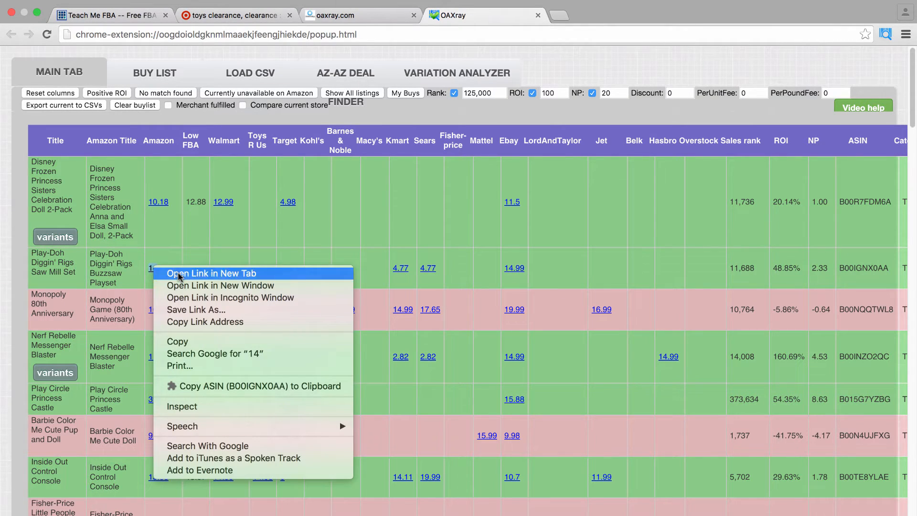
Step: Check the Play-Doh Buzzsaw Playset's Amazon listing in a new tab, then return to OAXray
left_click(211, 273)
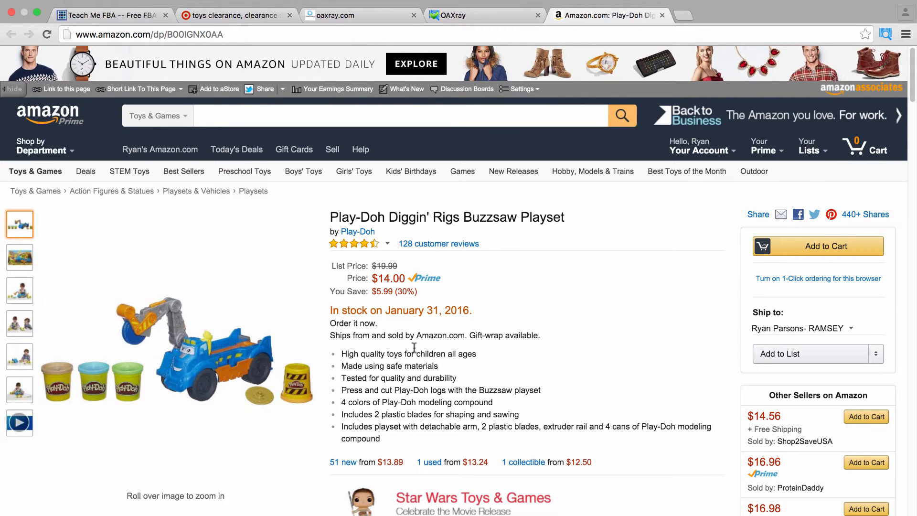
mouse_move(467, 223)
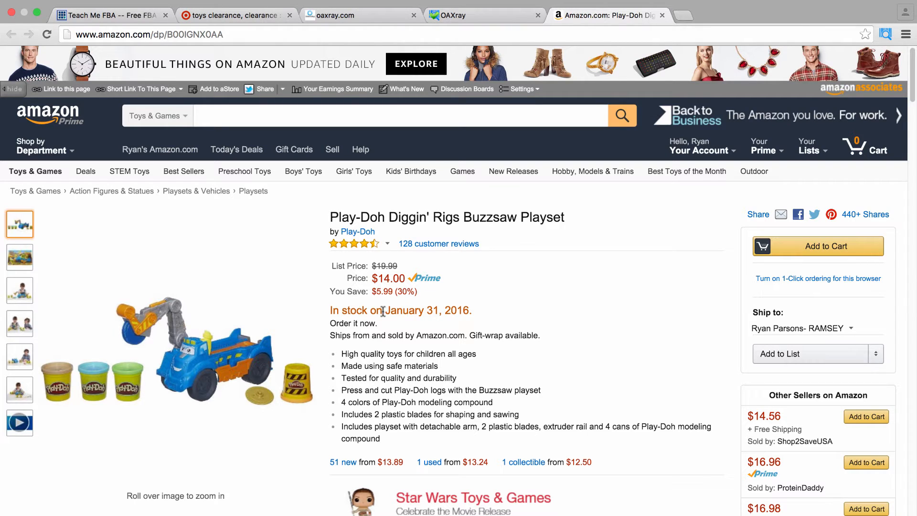
mouse_move(459, 312)
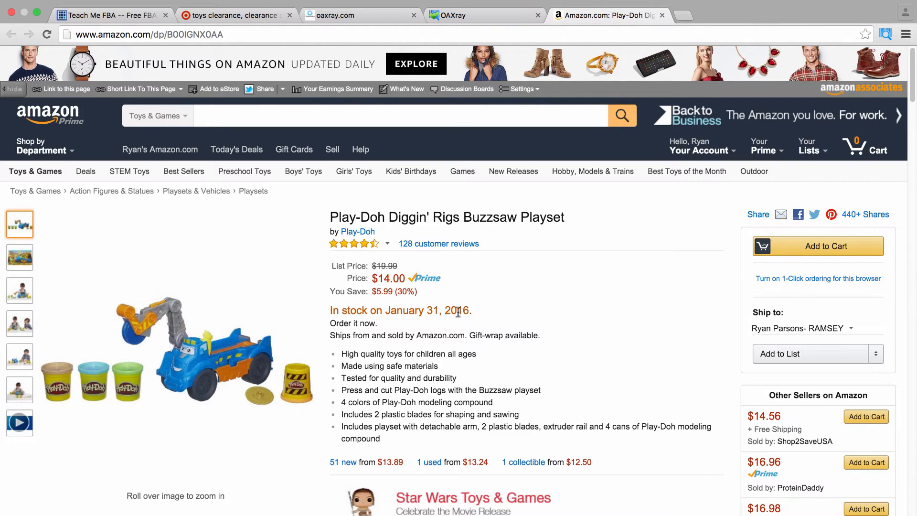
mouse_move(481, 331)
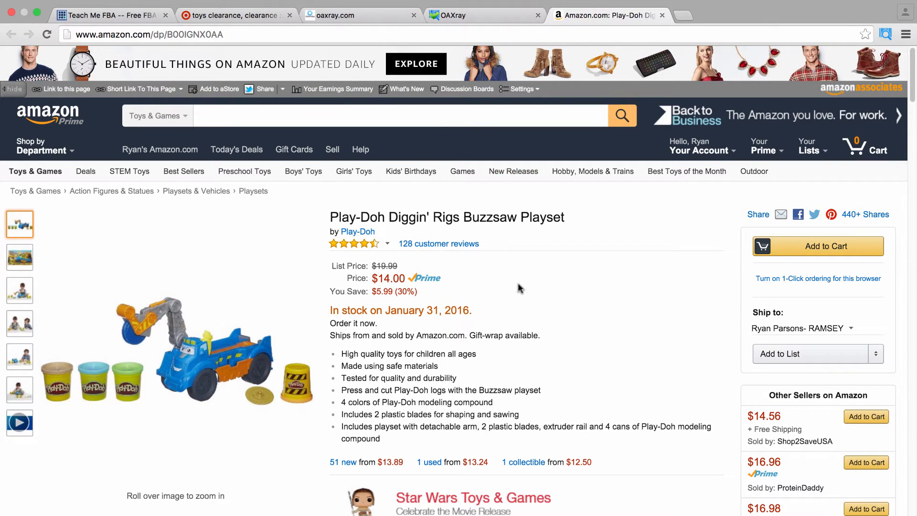
mouse_move(596, 321)
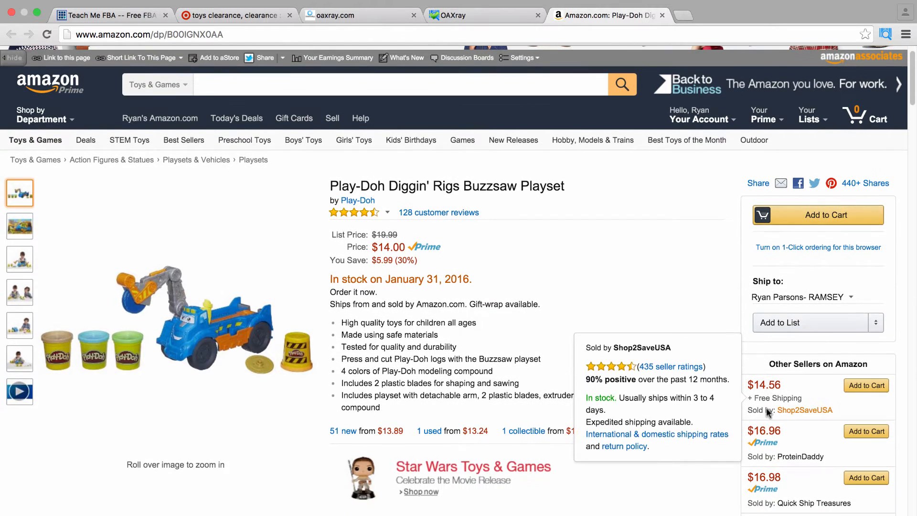
mouse_move(542, 291)
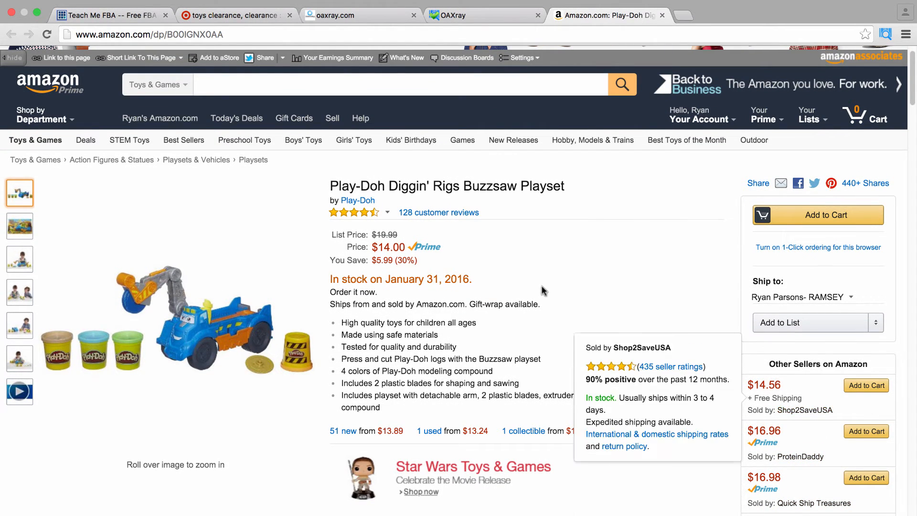
mouse_move(351, 212)
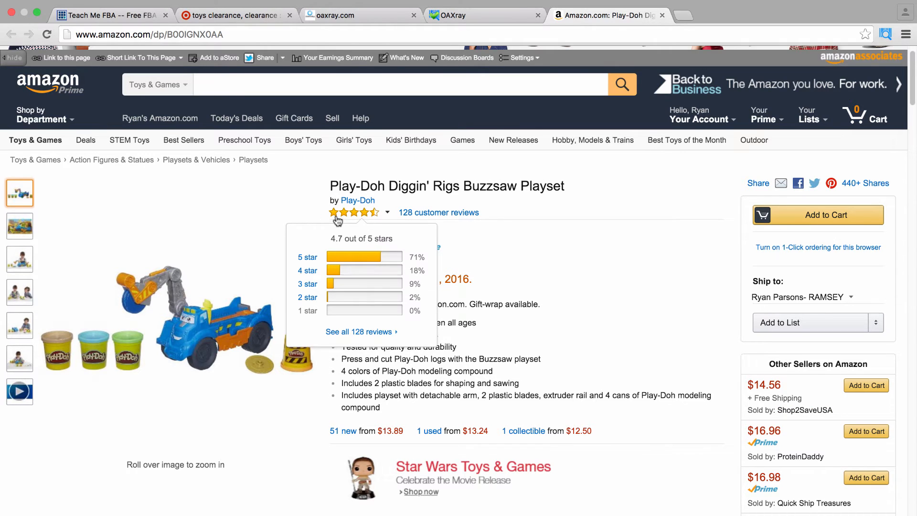
mouse_move(383, 225)
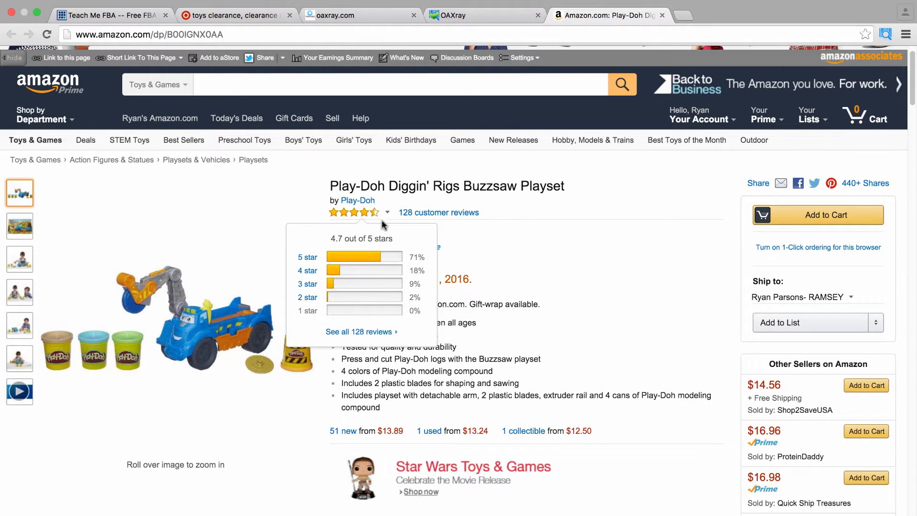
mouse_move(451, 270)
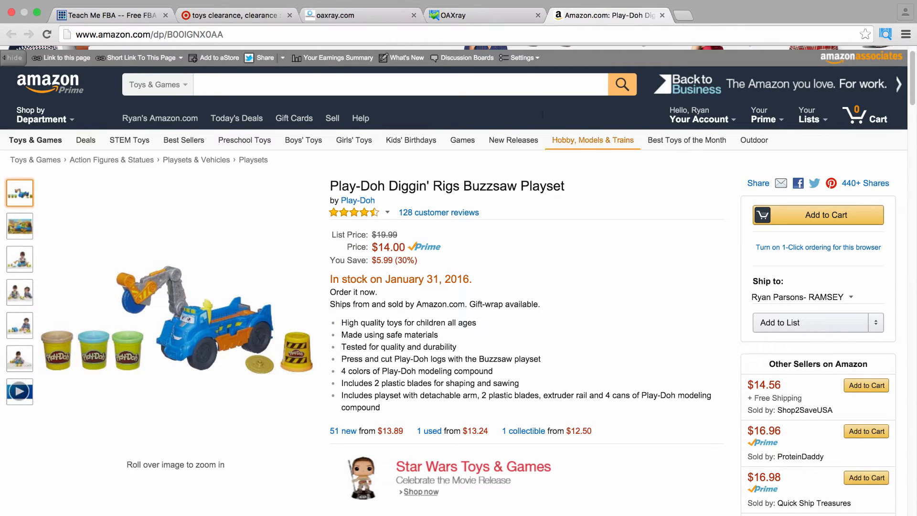
left_click(483, 15)
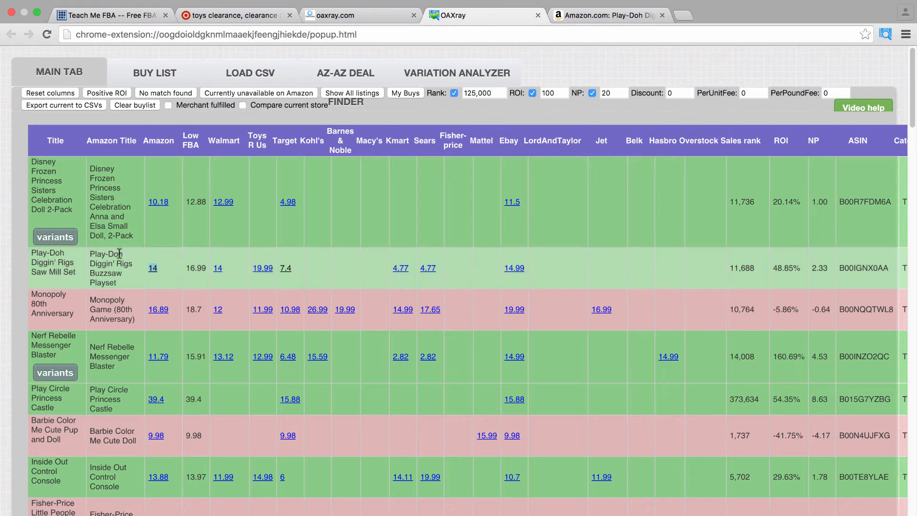
mouse_move(177, 275)
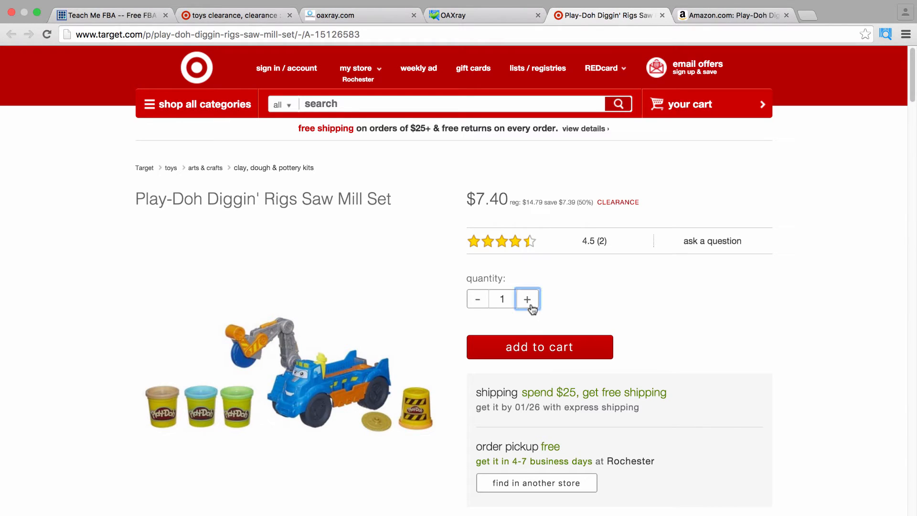
Step: Raise the Play-Doh Saw Mill Set quantity to 8 at Target's $7.40 clearance price
left_click(527, 299)
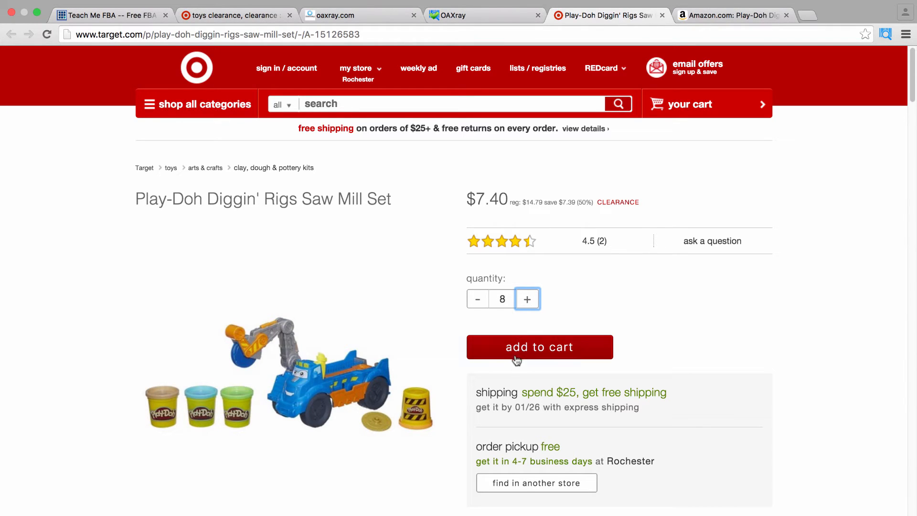
mouse_move(534, 238)
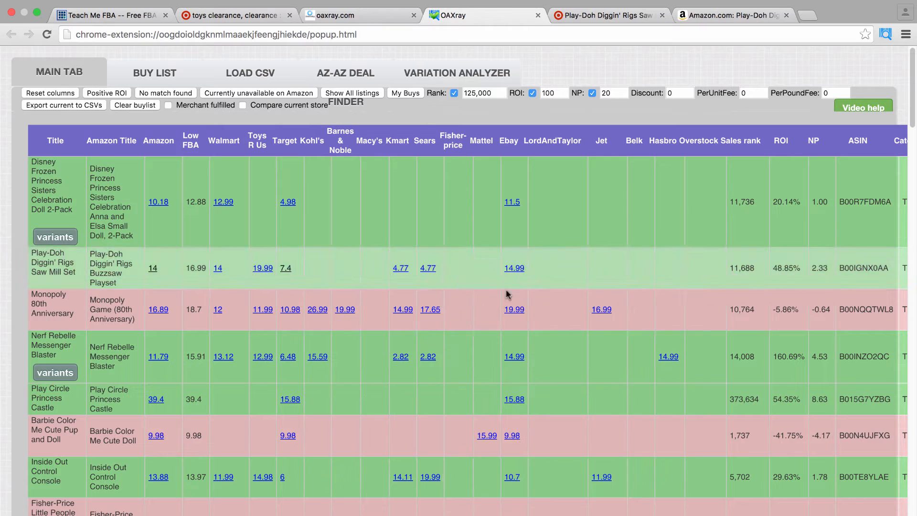
Step: Check the Play-Doh row's $6.90 fee, 48.85% ROI and $2.33 profit, then add it to the Buy List
scroll("right", 3)
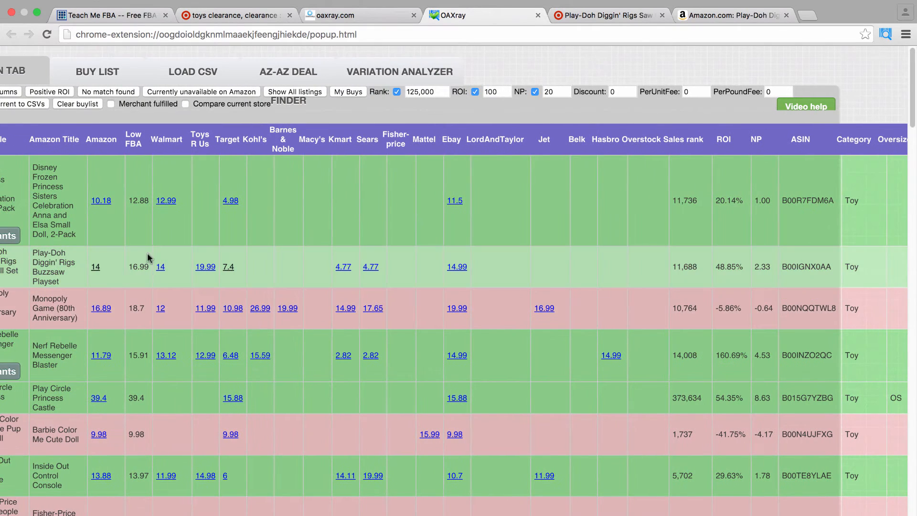
mouse_move(654, 261)
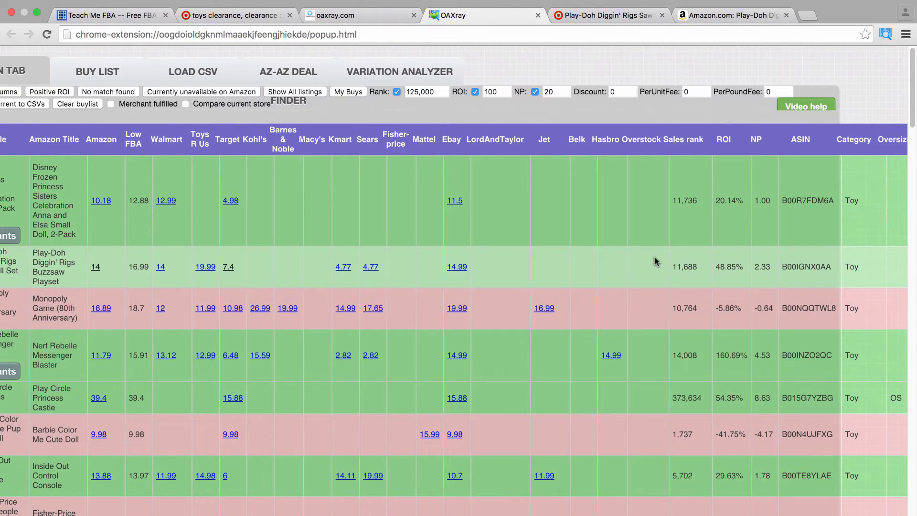
mouse_move(784, 264)
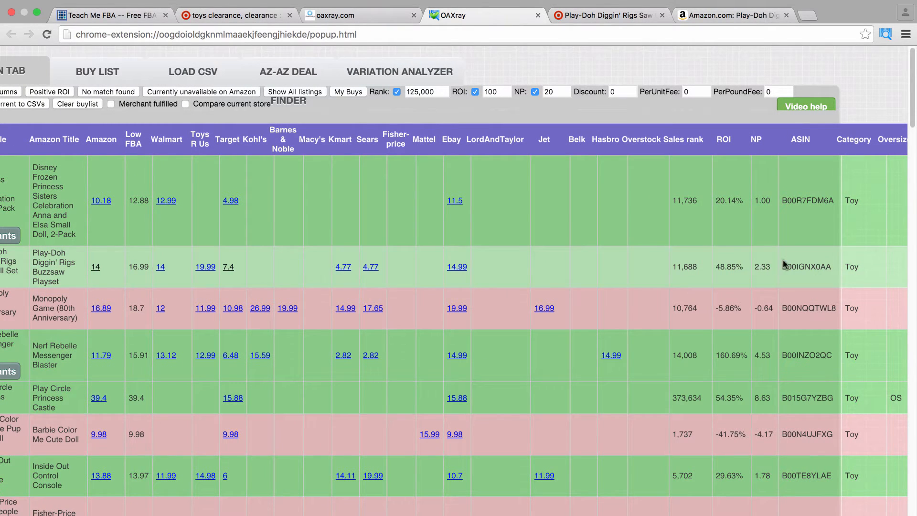
mouse_move(132, 263)
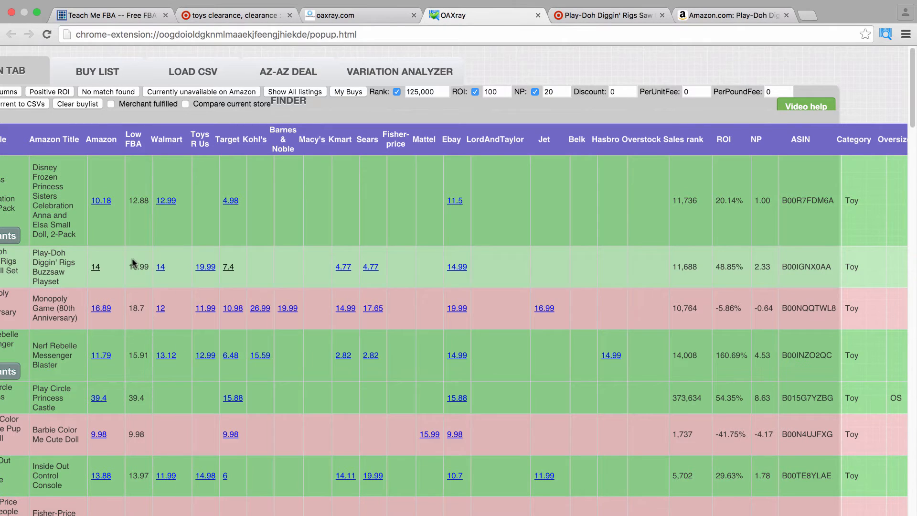
mouse_move(293, 269)
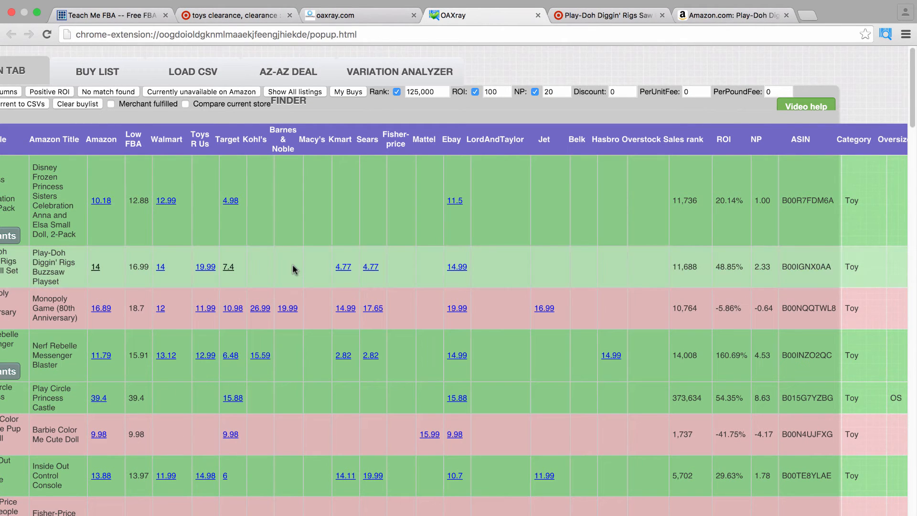
mouse_move(187, 268)
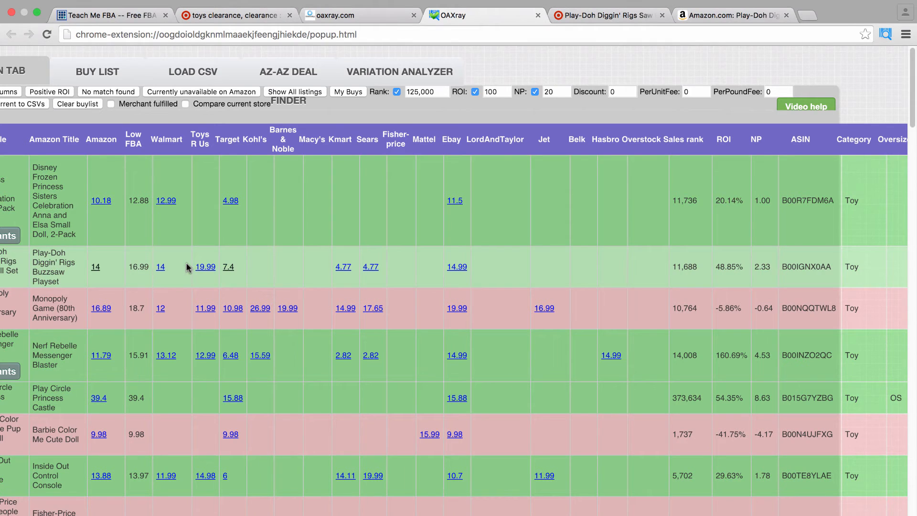
mouse_move(256, 266)
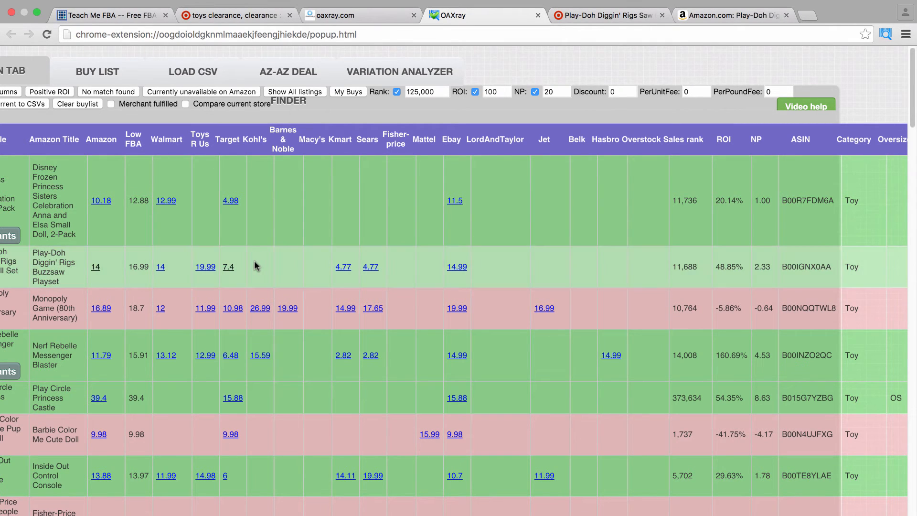
mouse_move(271, 278)
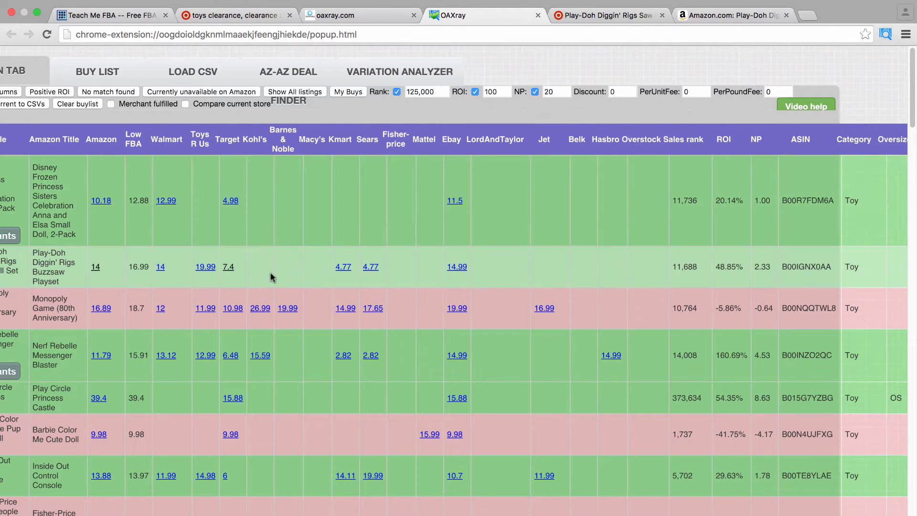
mouse_move(261, 278)
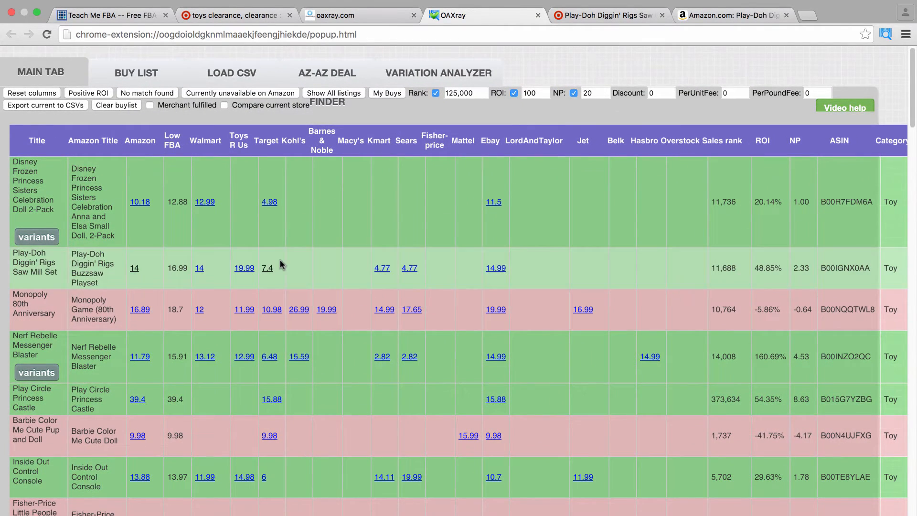
mouse_move(384, 282)
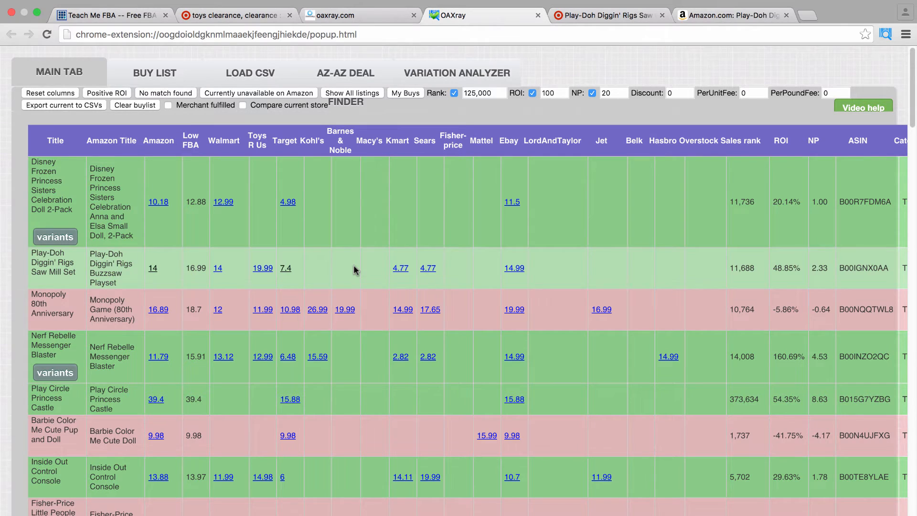
mouse_move(783, 281)
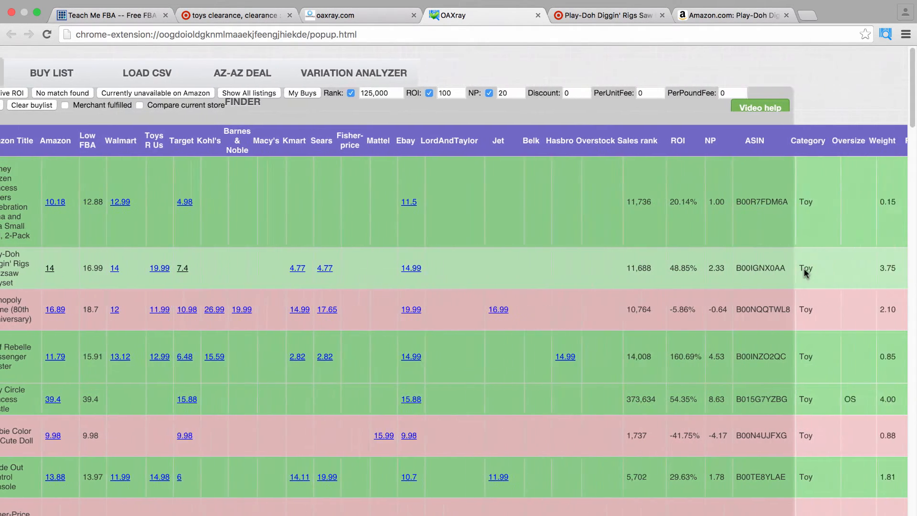
scroll("right", 3)
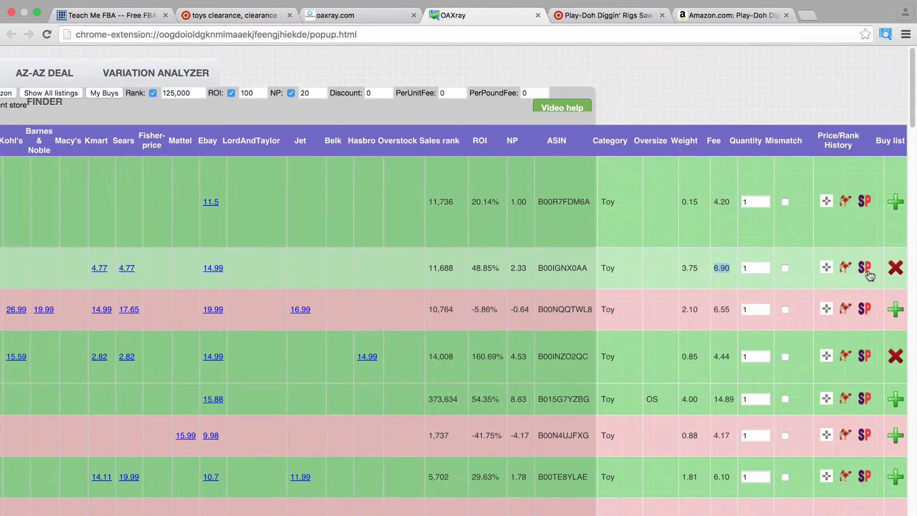
left_click(895, 268)
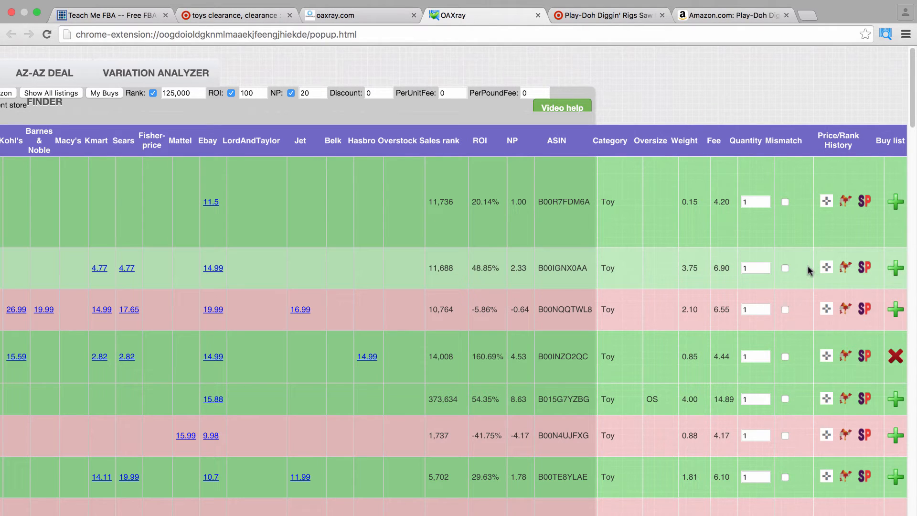
mouse_move(798, 276)
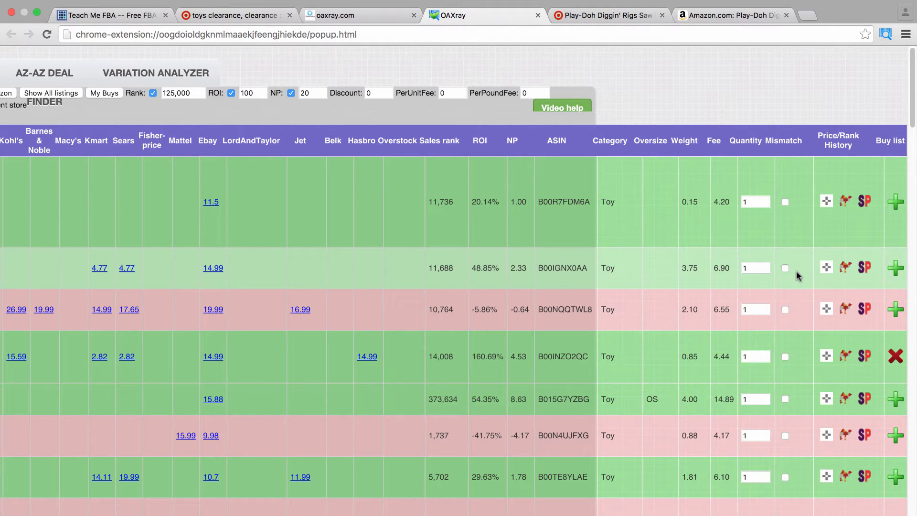
mouse_move(797, 276)
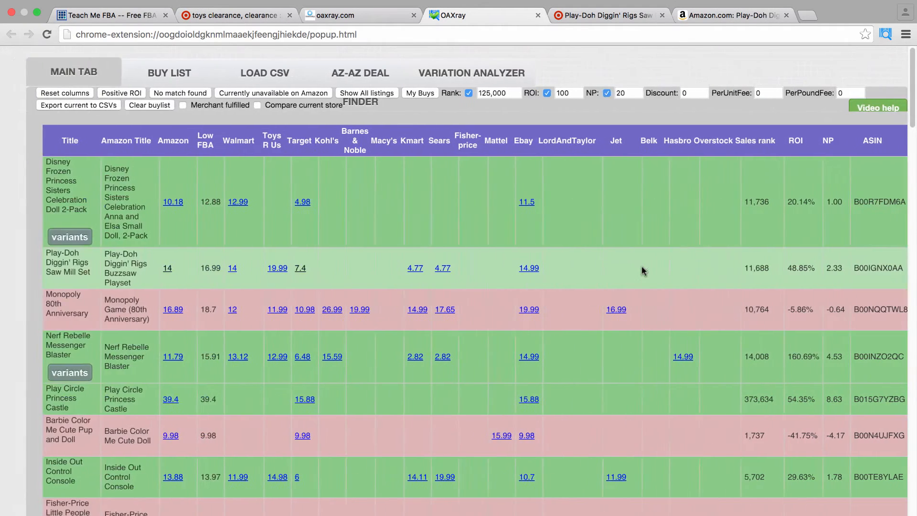
scroll("right", 3)
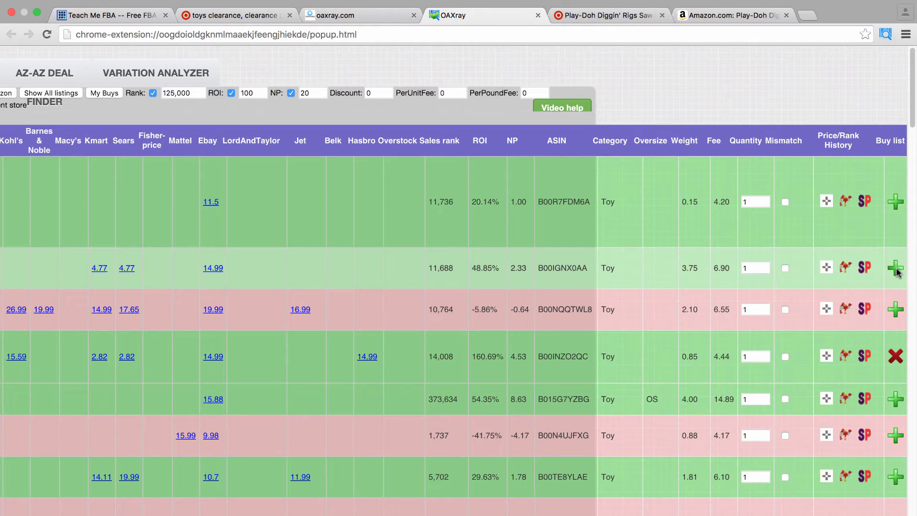
left_click(63, 73)
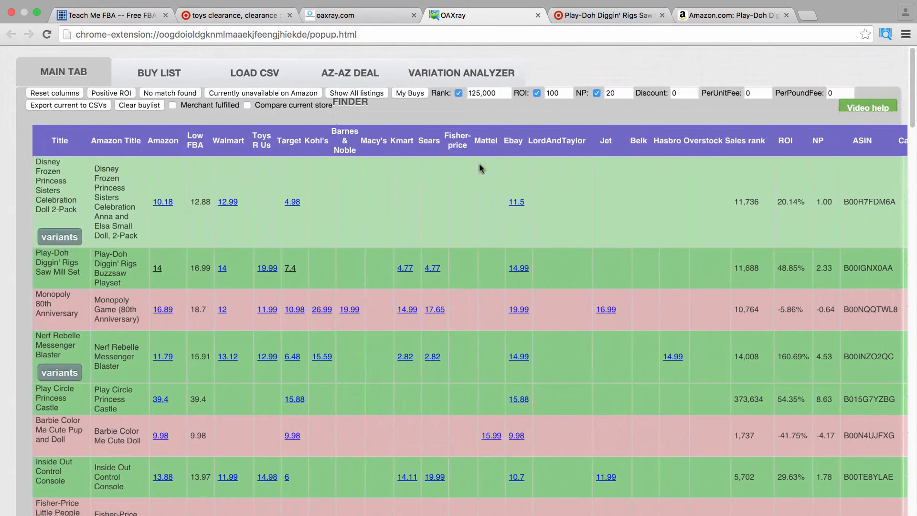
Step: Show the Buy List and follow the Philips Sonicare toothbrush's $62.79 Amazon link
left_click(154, 73)
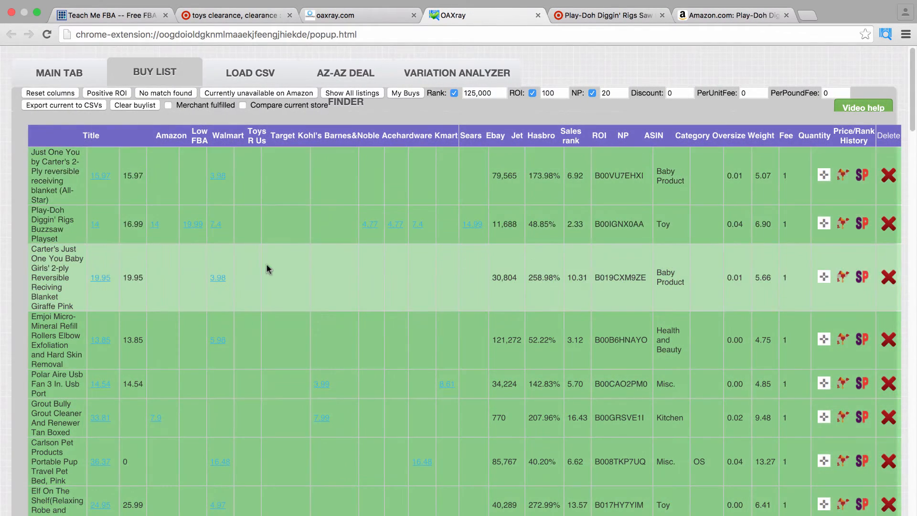
scroll("down", 3)
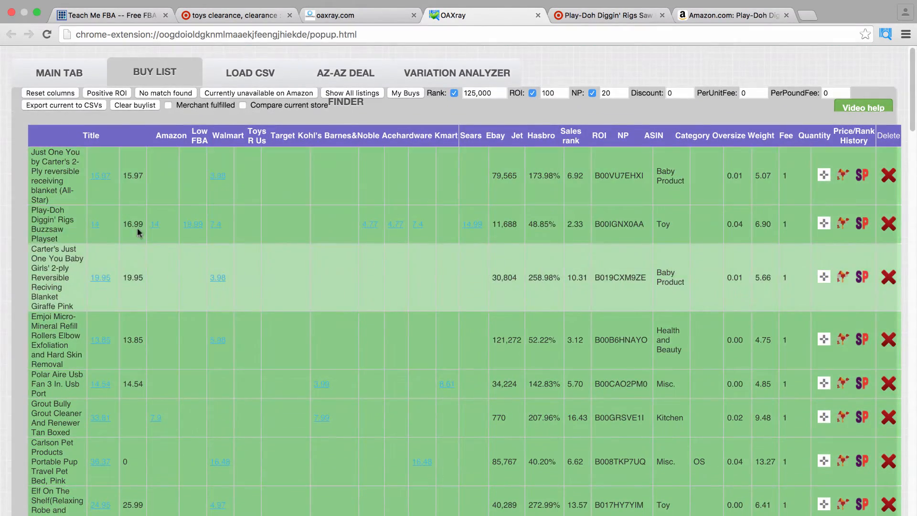
scroll("down", 3)
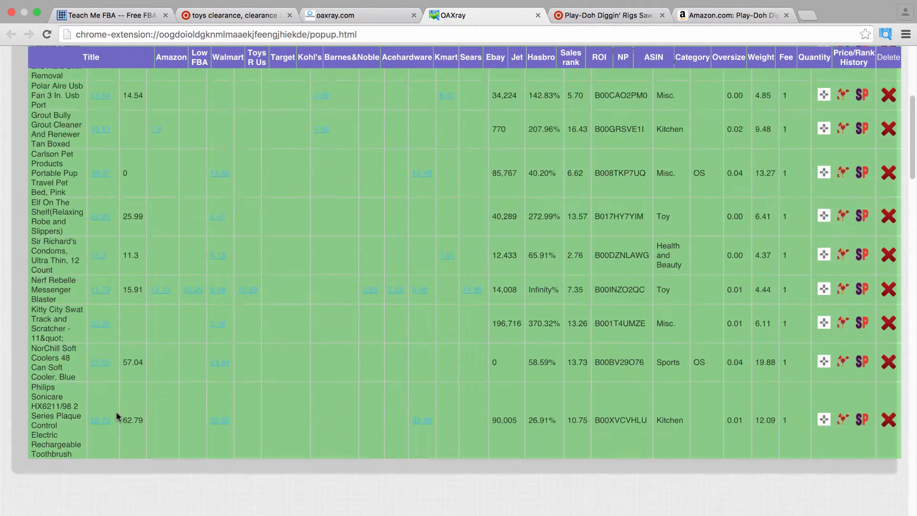
scroll("down", 3)
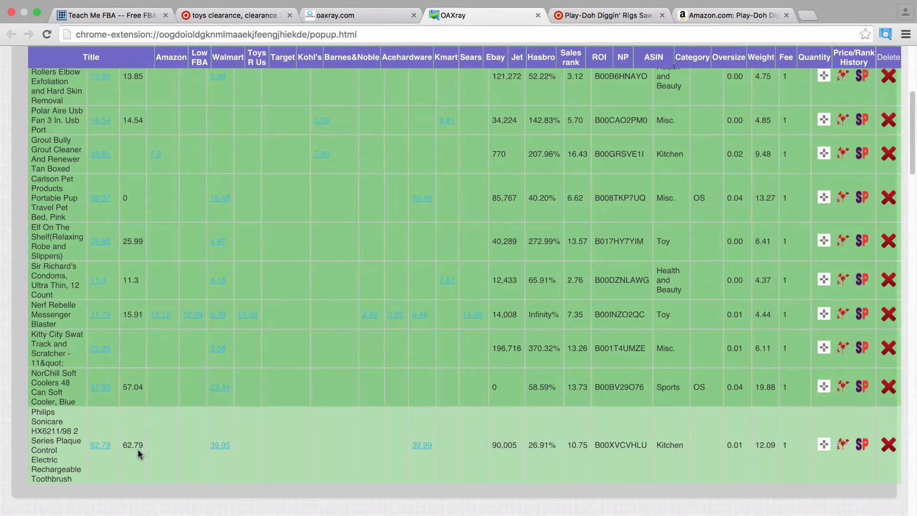
mouse_move(218, 449)
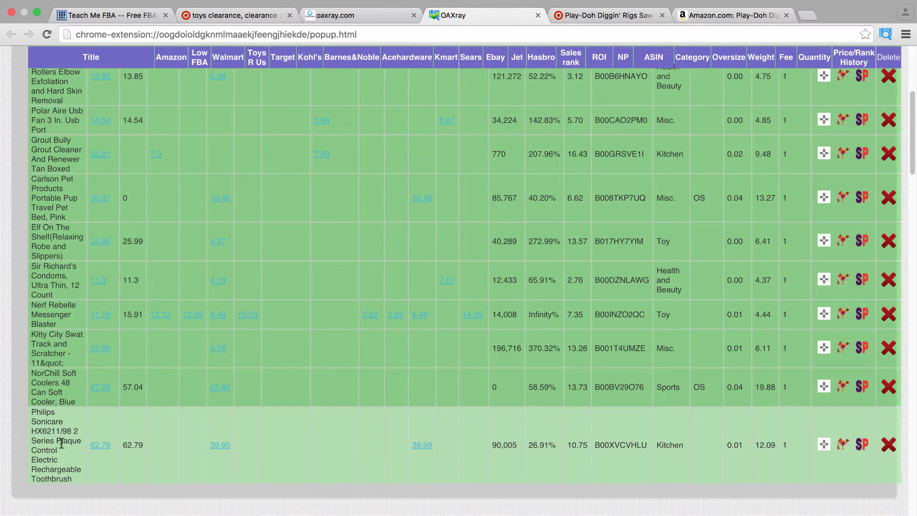
mouse_move(141, 453)
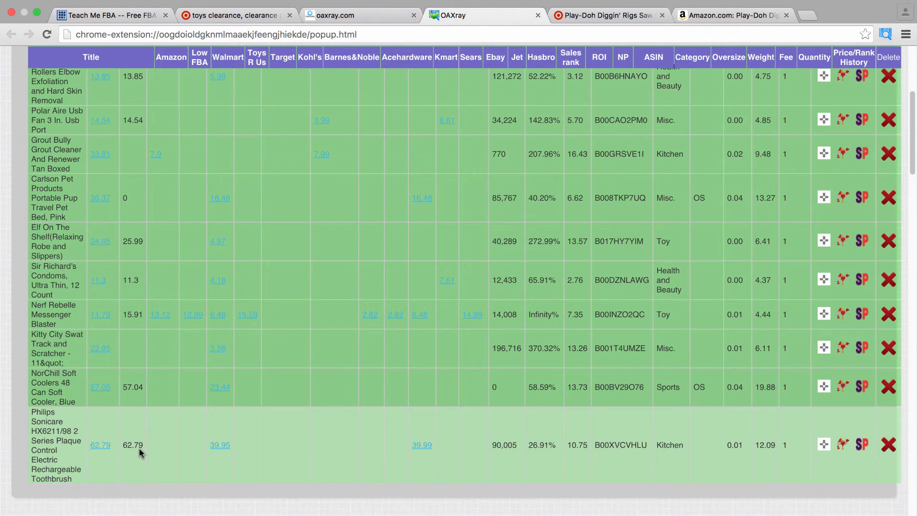
left_click(100, 445)
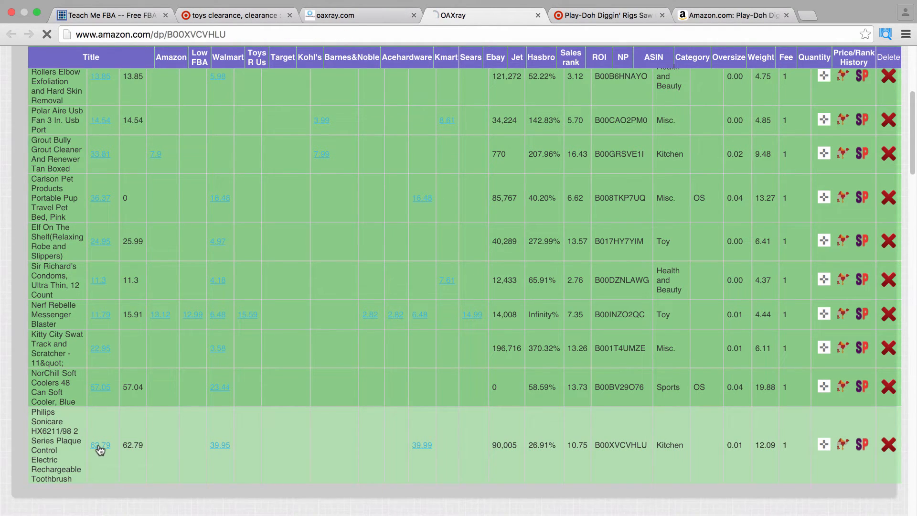
Step: Review the Sonicare HX6211/98 Amazon page at $62.79 with 15 in stock, then return to OAXray
left_click(100, 445)
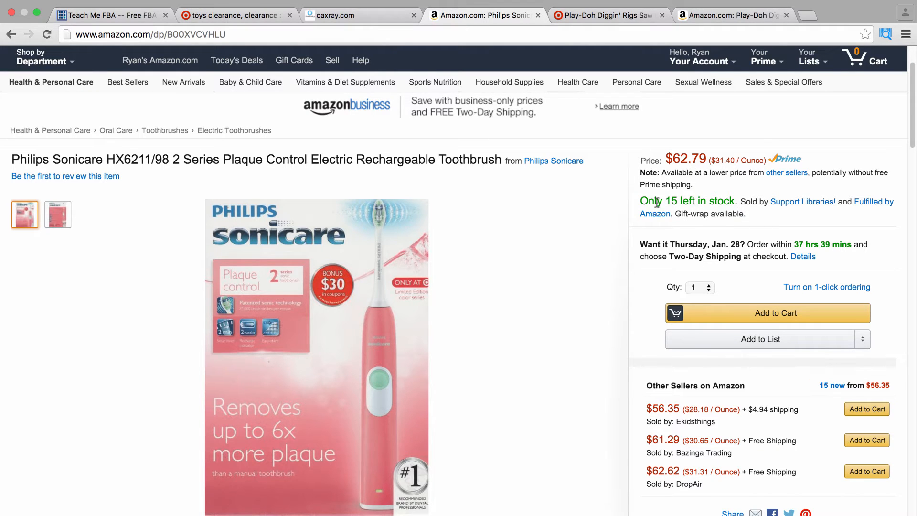
scroll("down", 3)
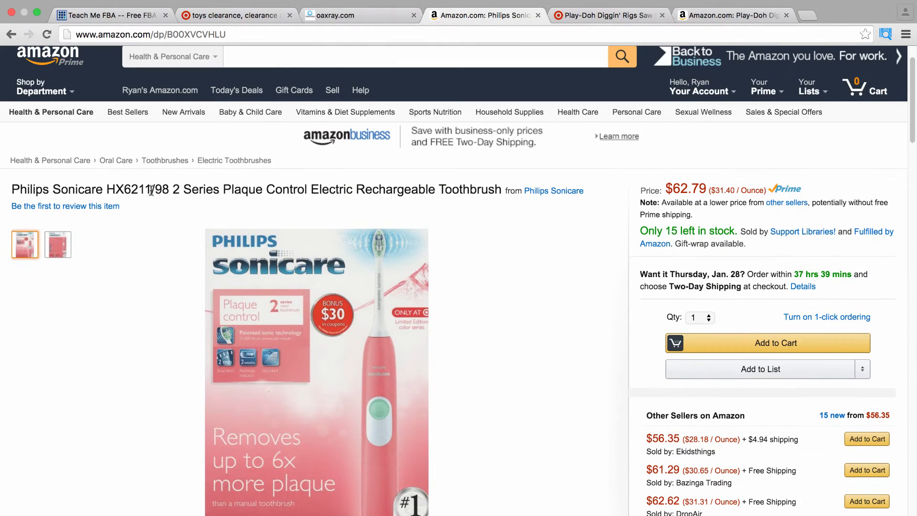
mouse_move(131, 217)
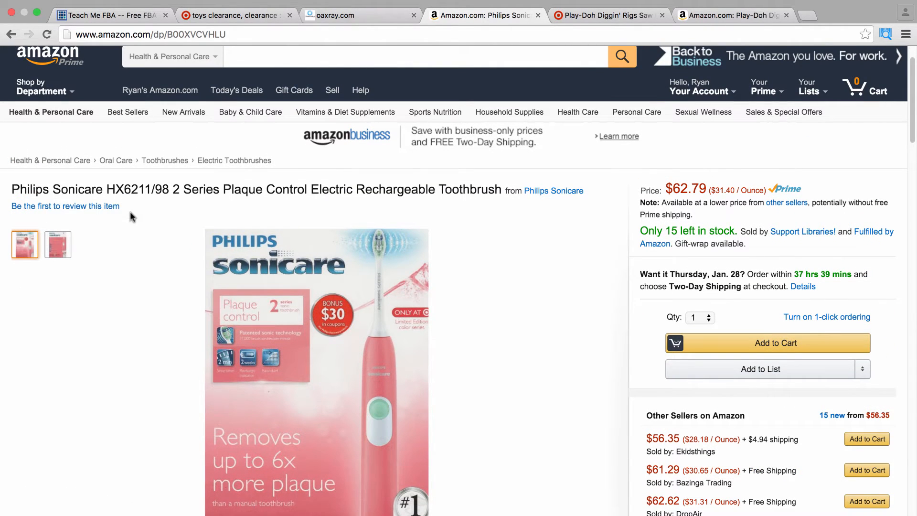
scroll("down", 3)
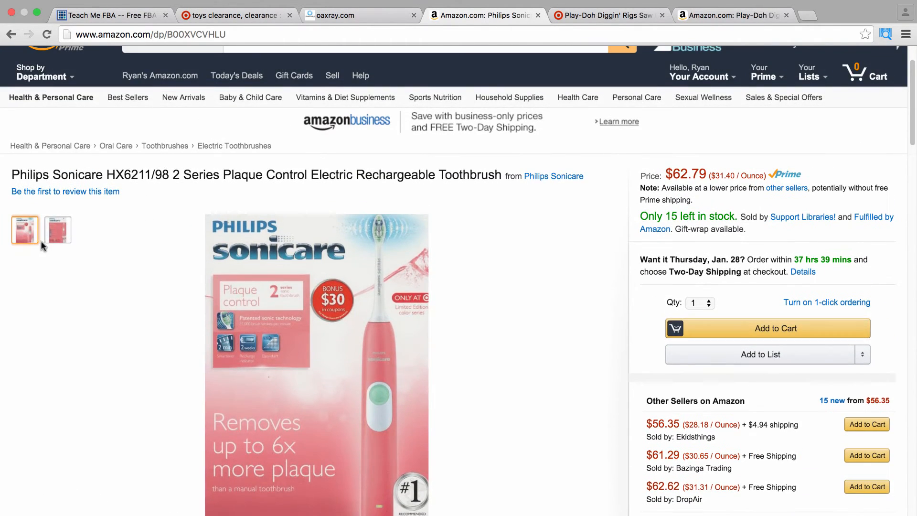
left_click(25, 229)
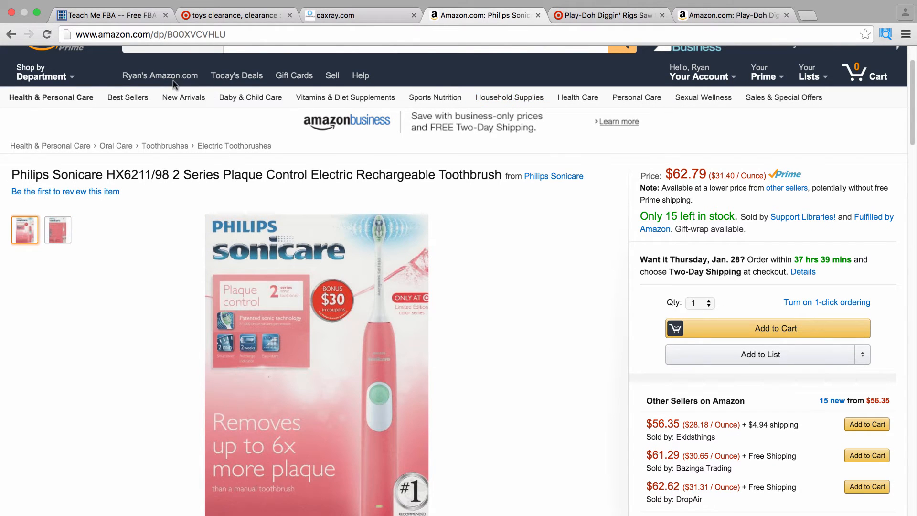
left_click(484, 15)
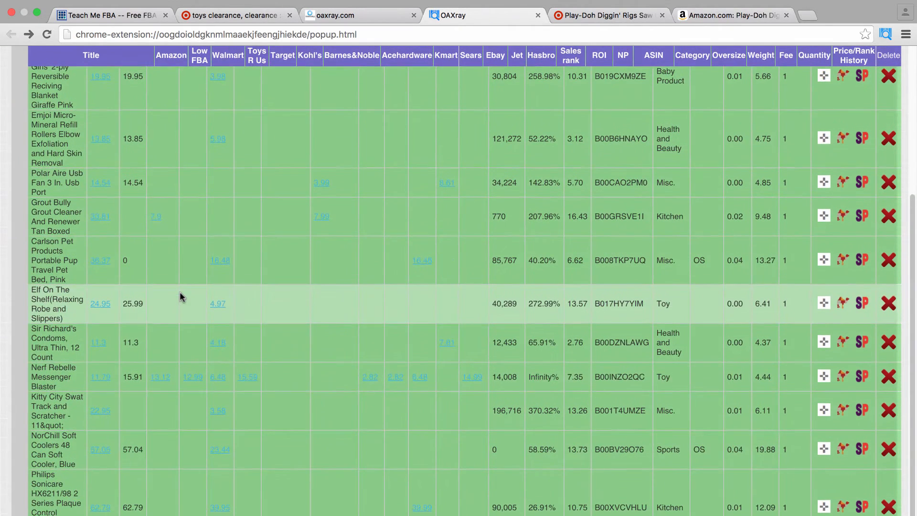
Step: Confirm the Philips Sonicare row in the Buy List at 26.91% ROI and $10.75 profit
scroll("down", 3)
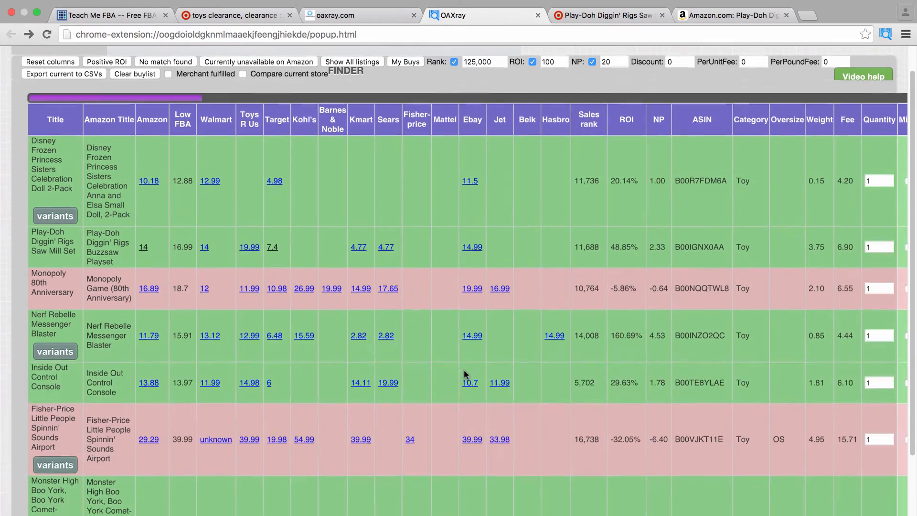
scroll("down", 3)
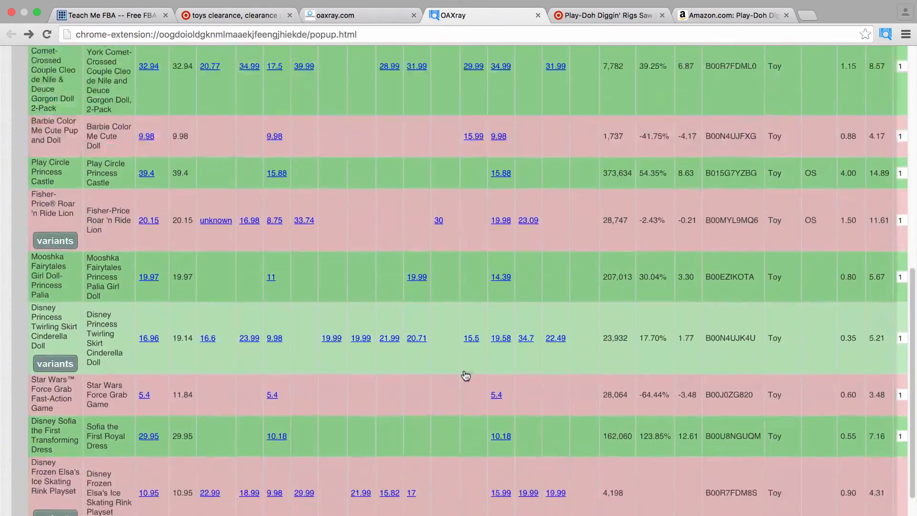
left_click(154, 72)
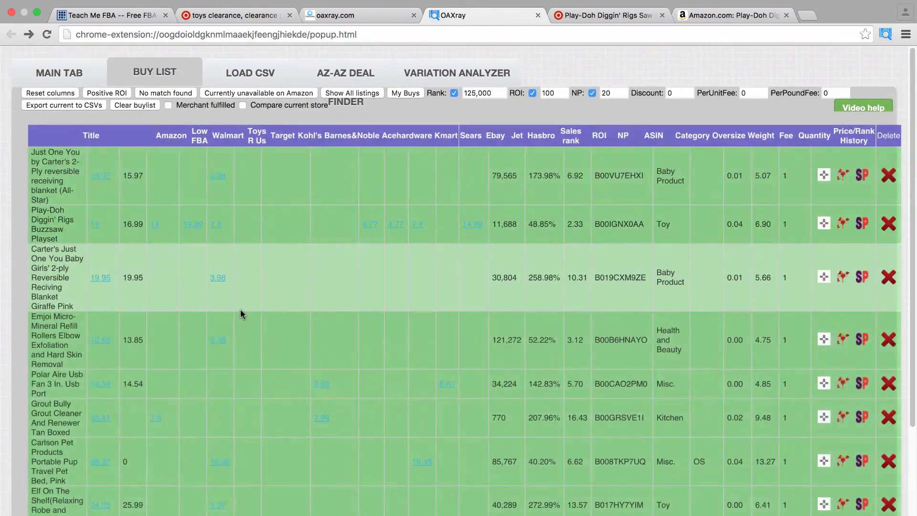
scroll("down", 3)
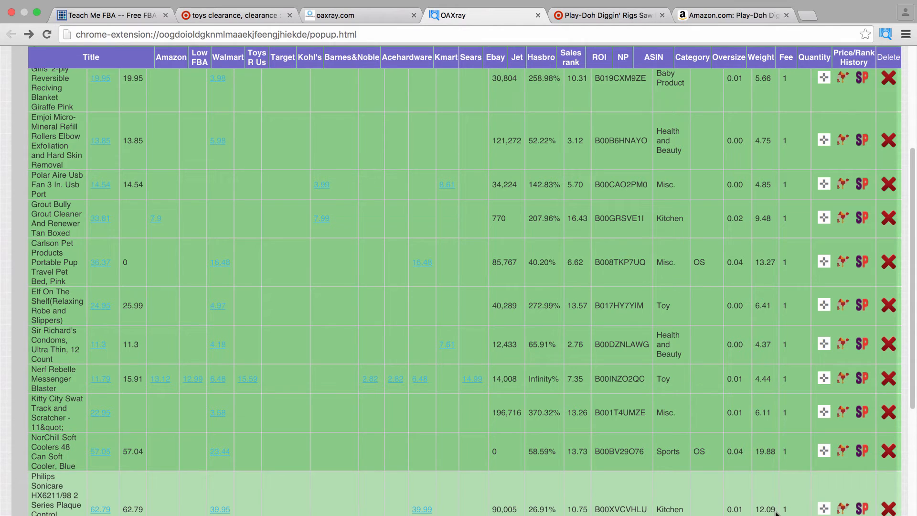
mouse_move(770, 504)
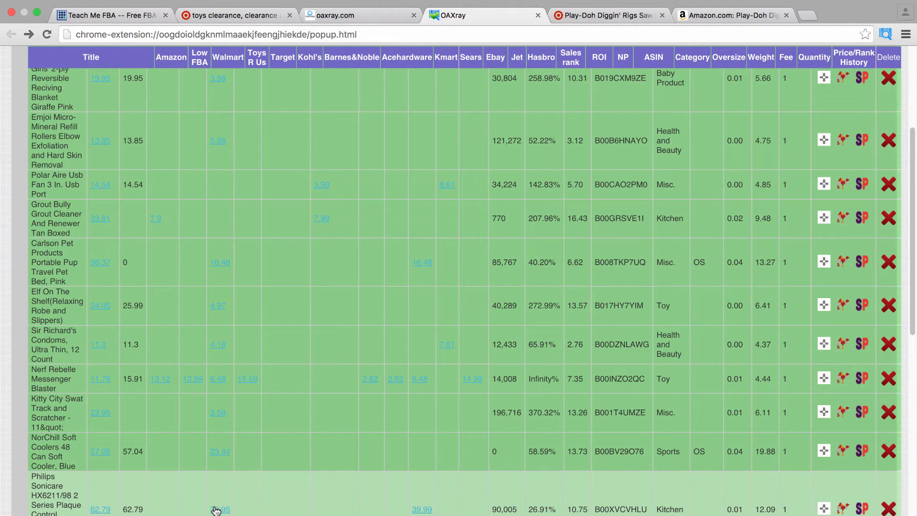
Step: Open the toothbrush's $39.95 Target page and raise the quantity to 10
left_click(220, 509)
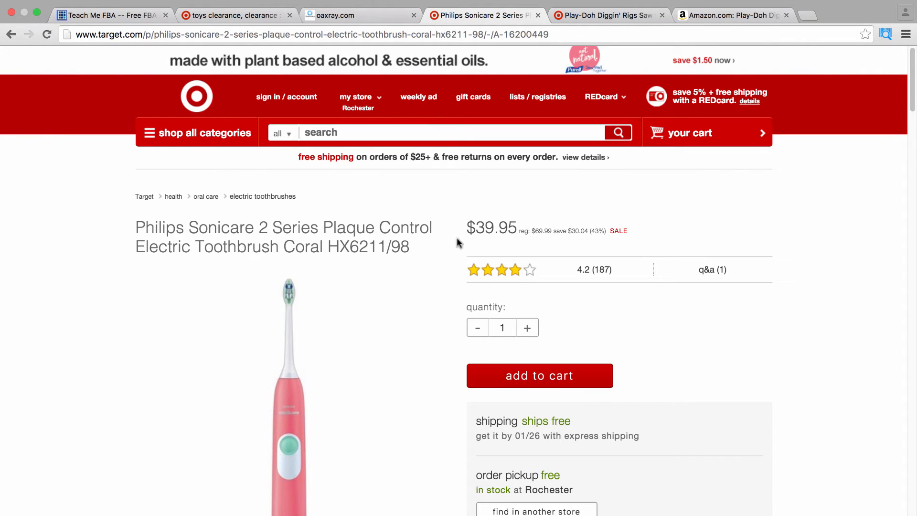
left_click(525, 328)
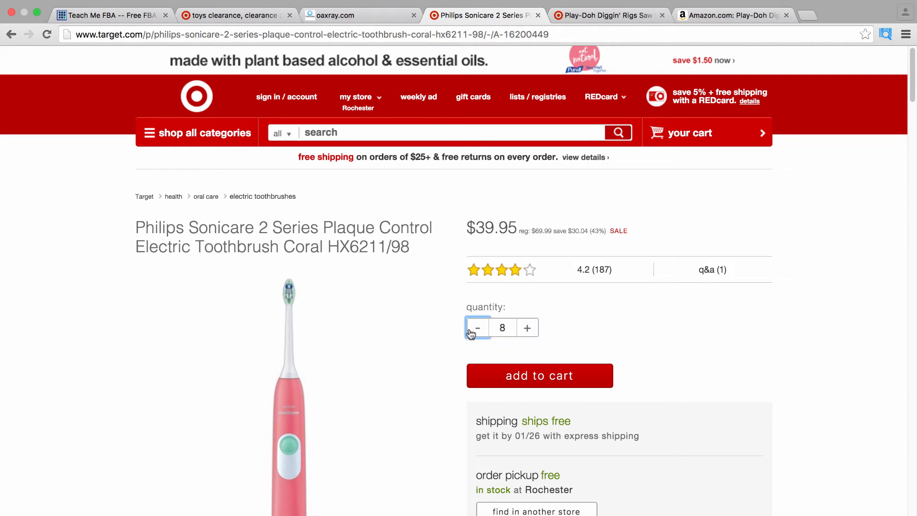
left_click(526, 328)
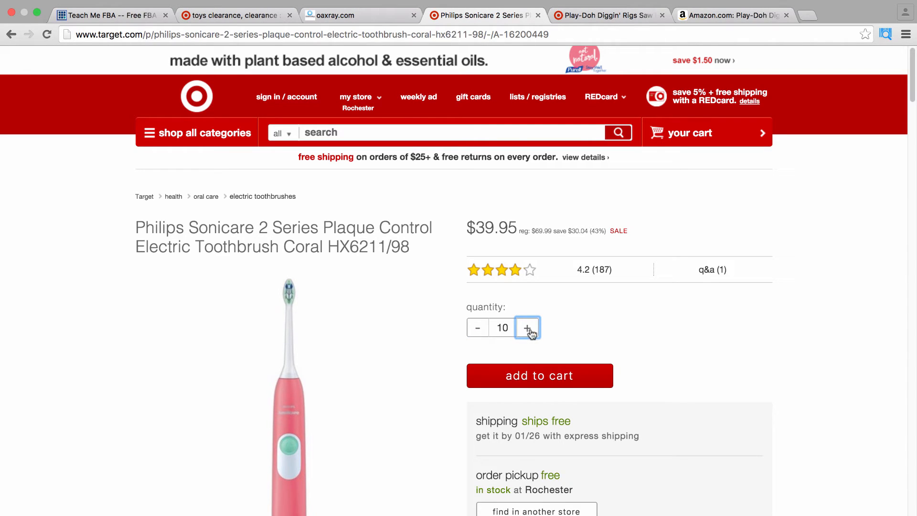
mouse_move(520, 375)
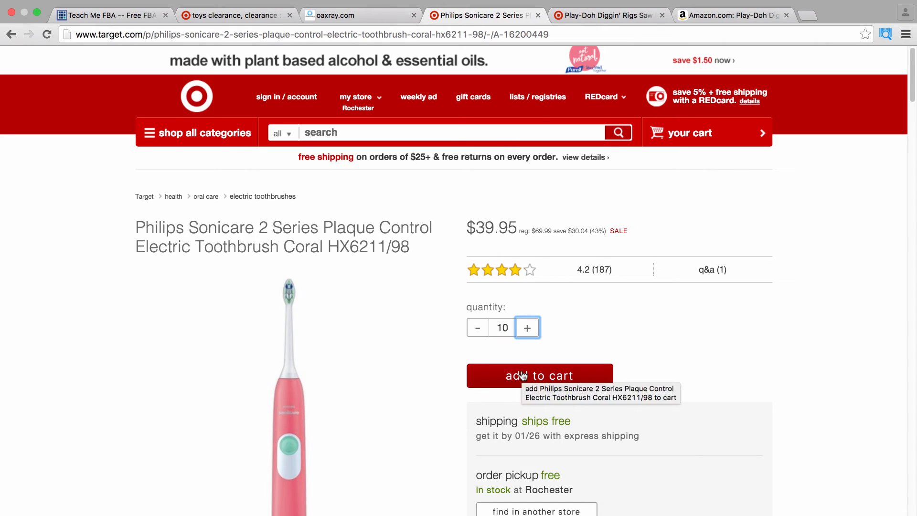
mouse_move(527, 336)
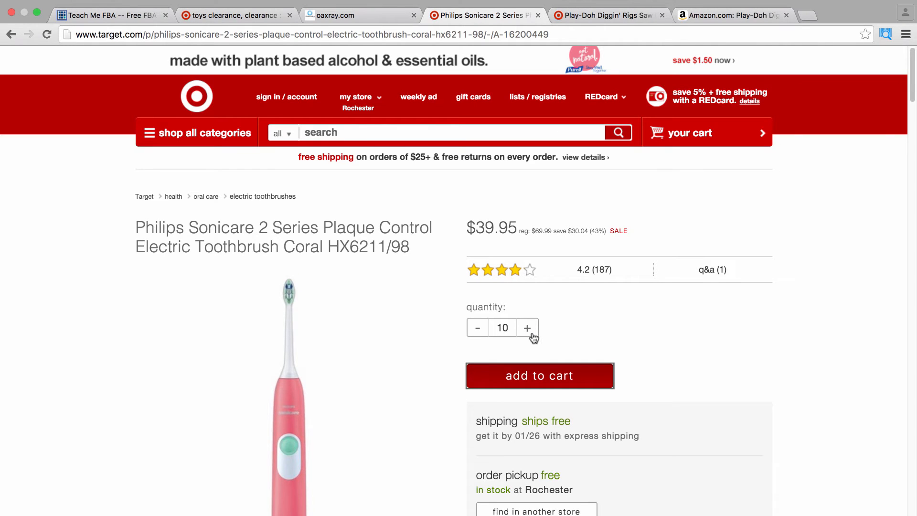
mouse_move(576, 216)
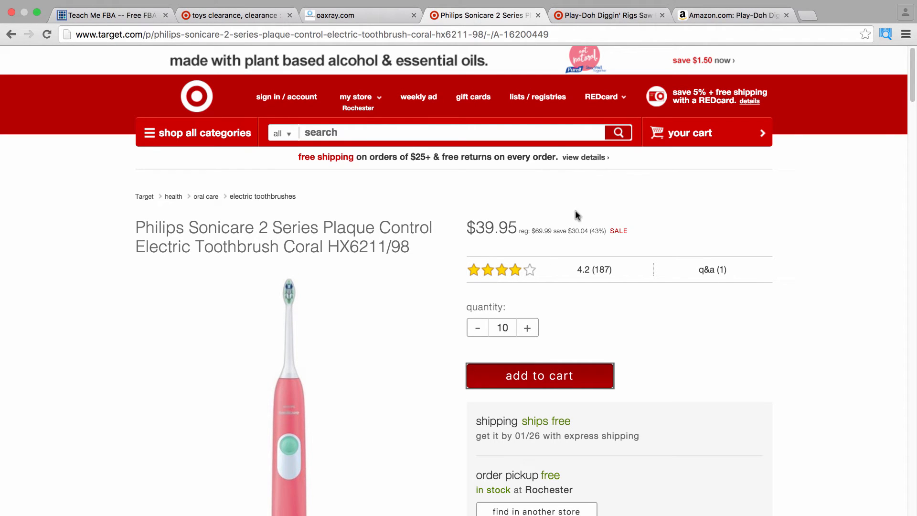
mouse_move(460, 265)
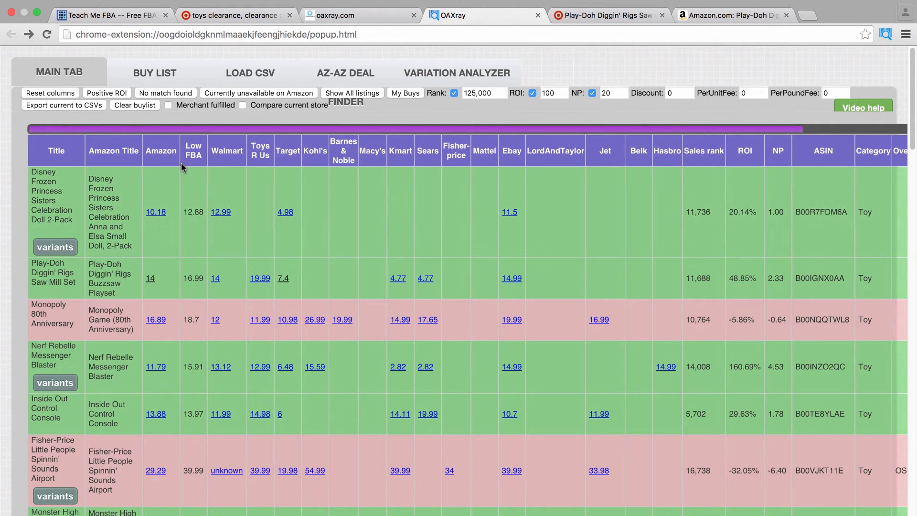
left_click(154, 72)
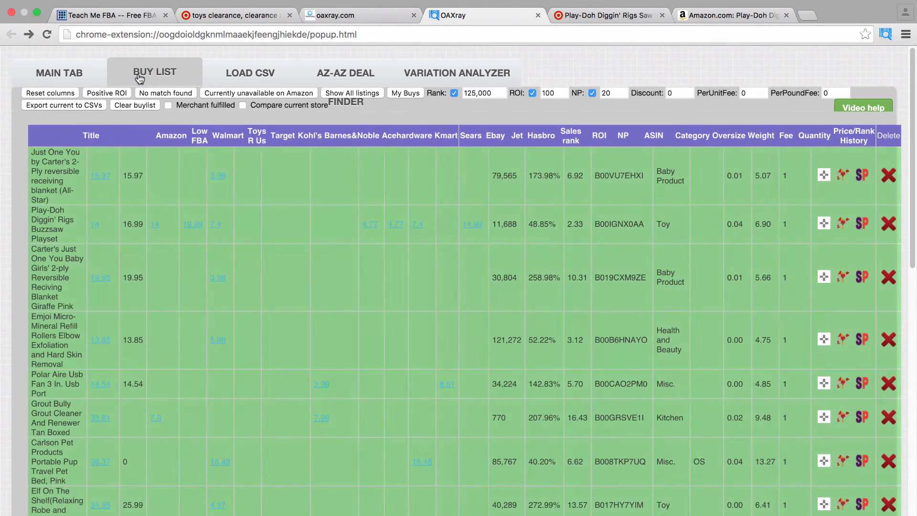
left_click(58, 72)
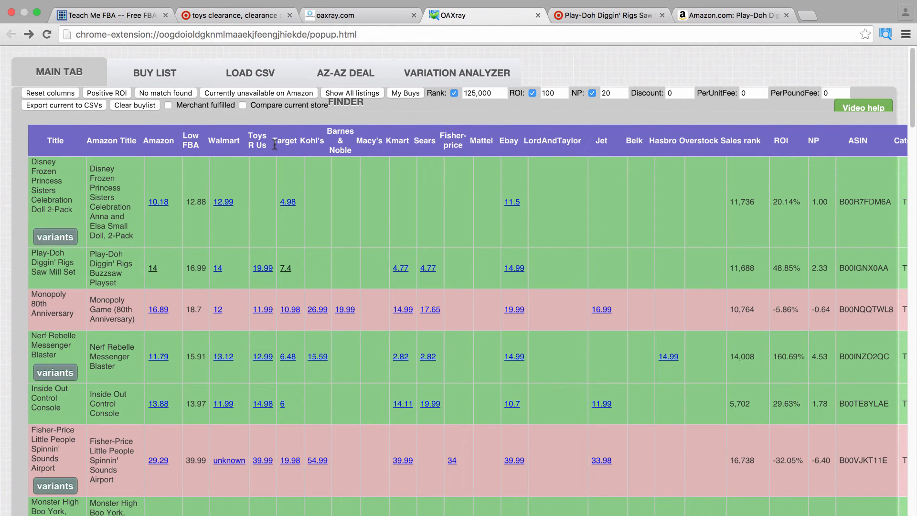
mouse_move(228, 148)
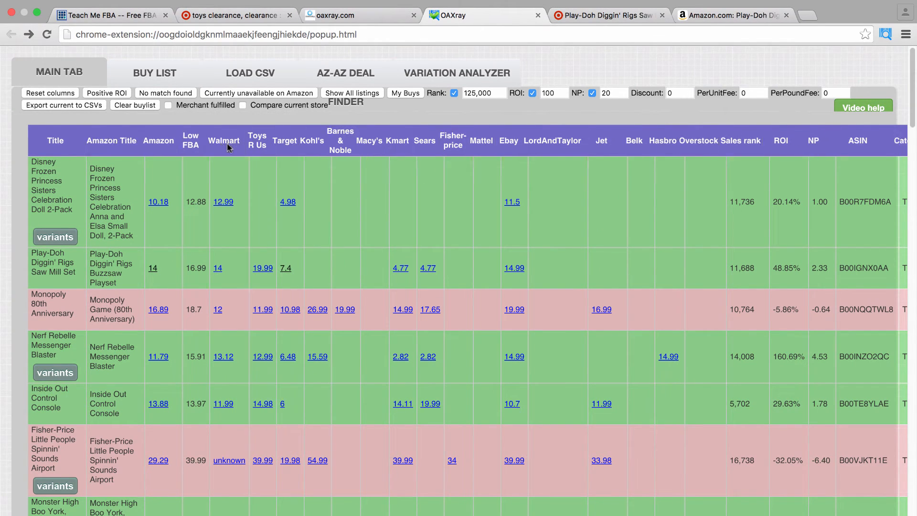
left_click(217, 268)
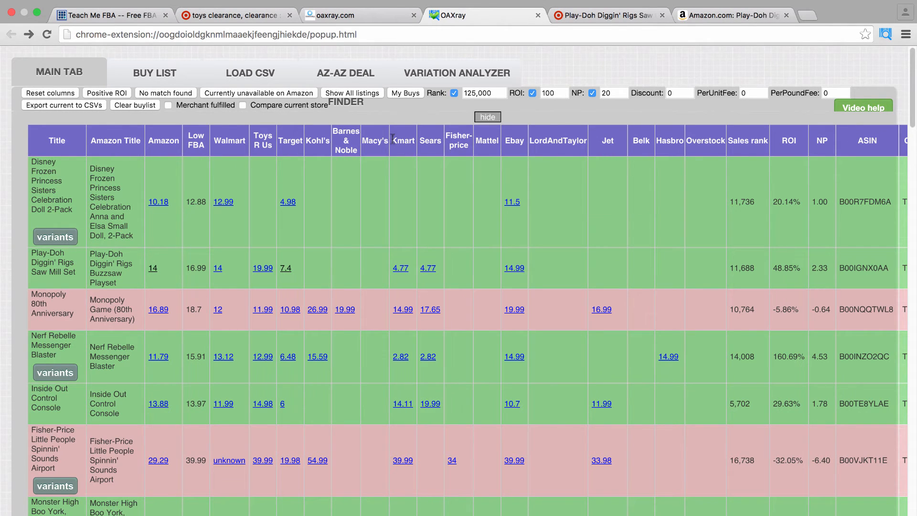
left_click(487, 116)
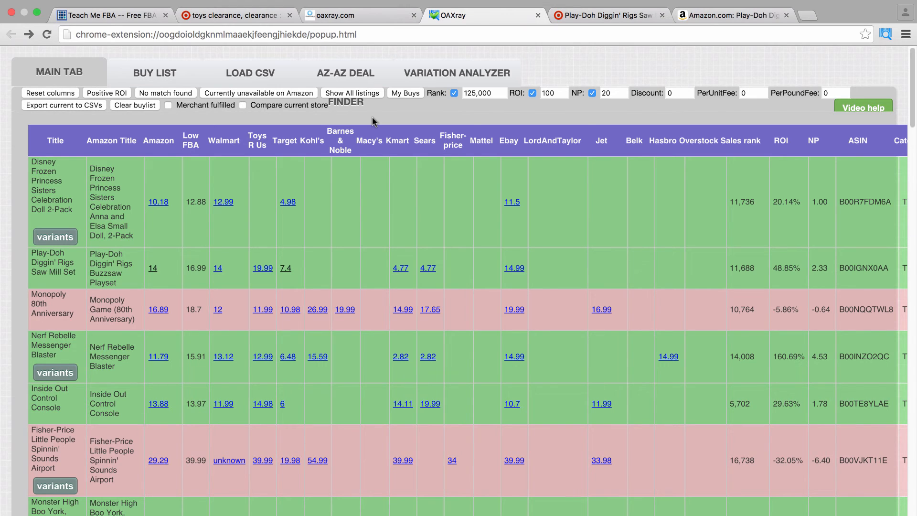
mouse_move(384, 119)
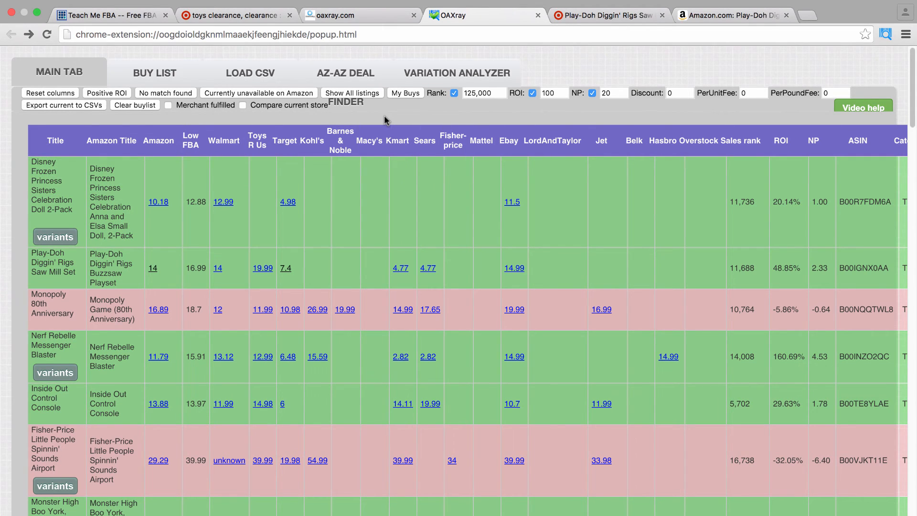
mouse_move(409, 120)
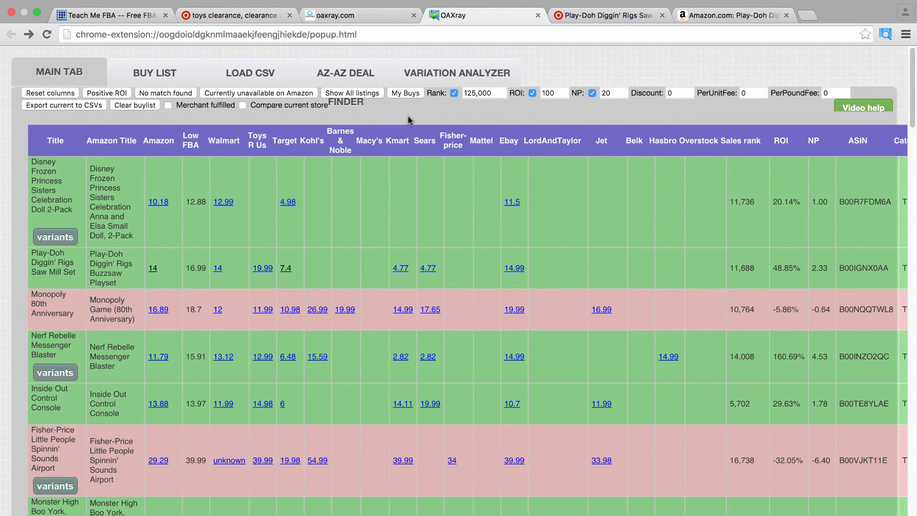
mouse_move(406, 125)
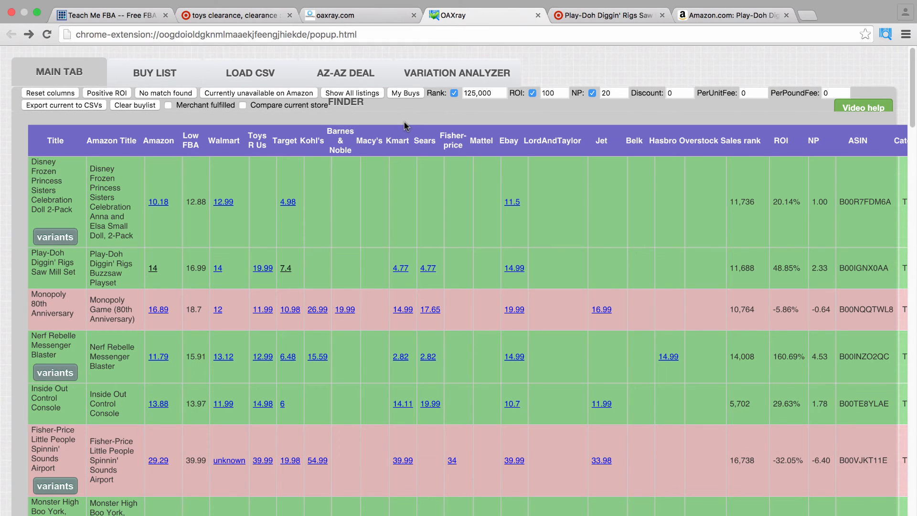
mouse_move(409, 126)
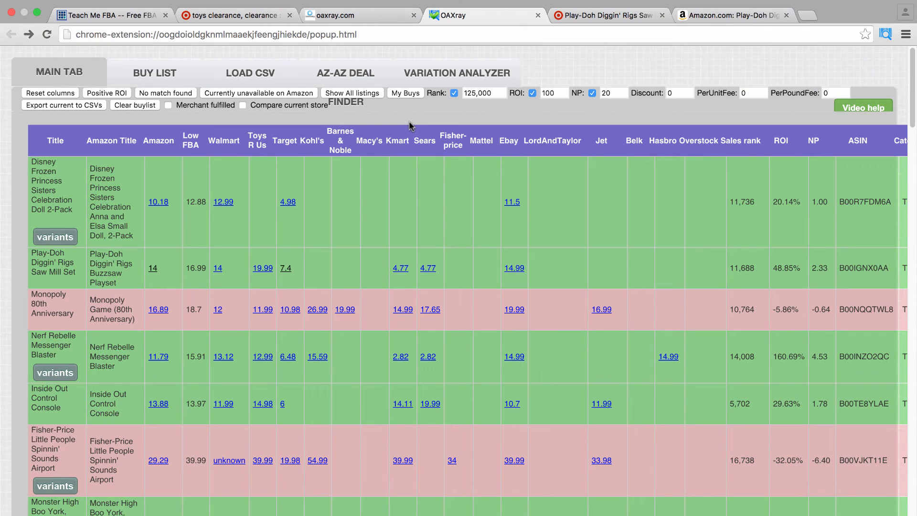
mouse_move(558, 73)
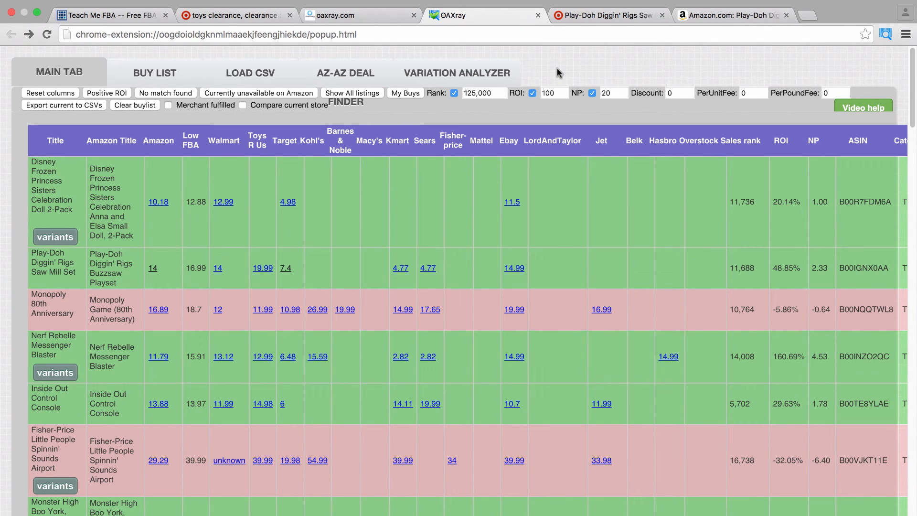
mouse_move(550, 71)
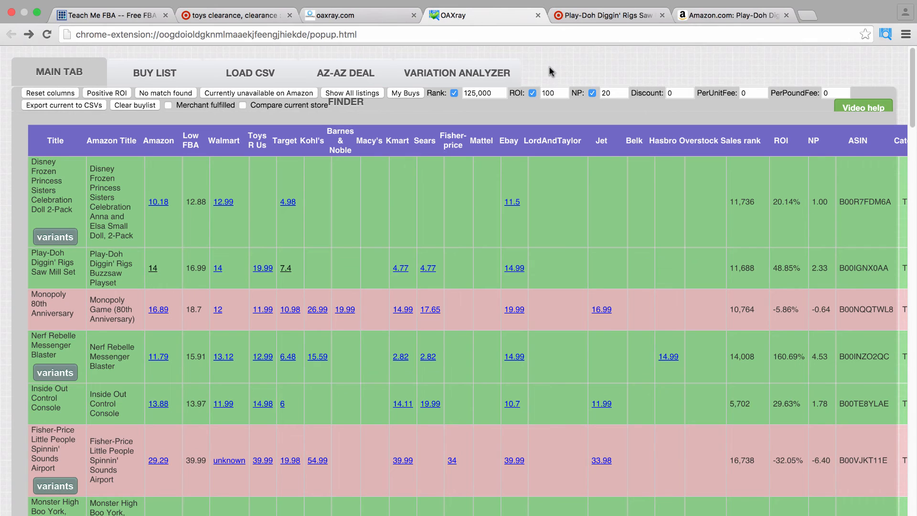
mouse_move(545, 69)
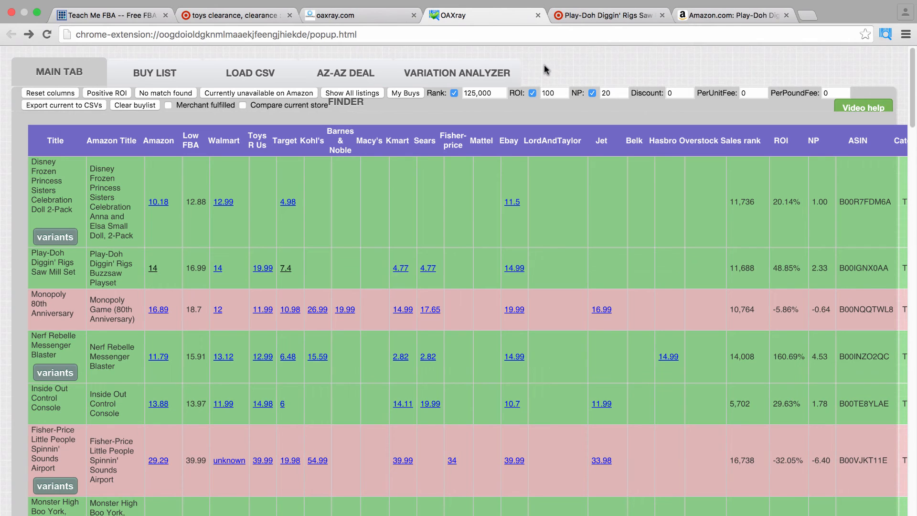
mouse_move(555, 71)
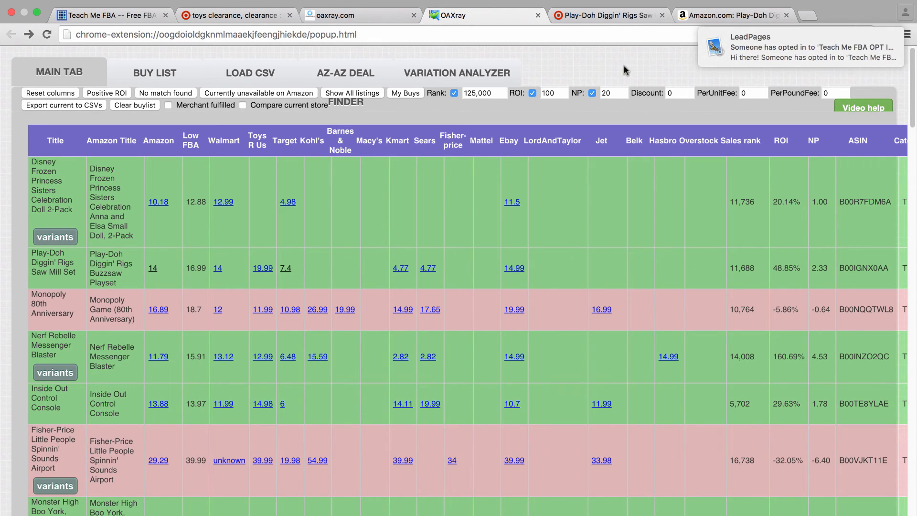
mouse_move(790, 58)
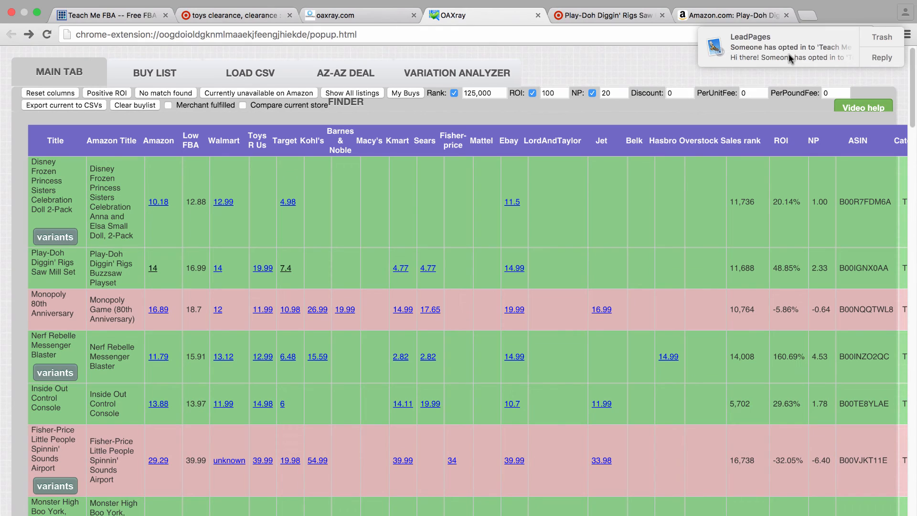
mouse_move(795, 55)
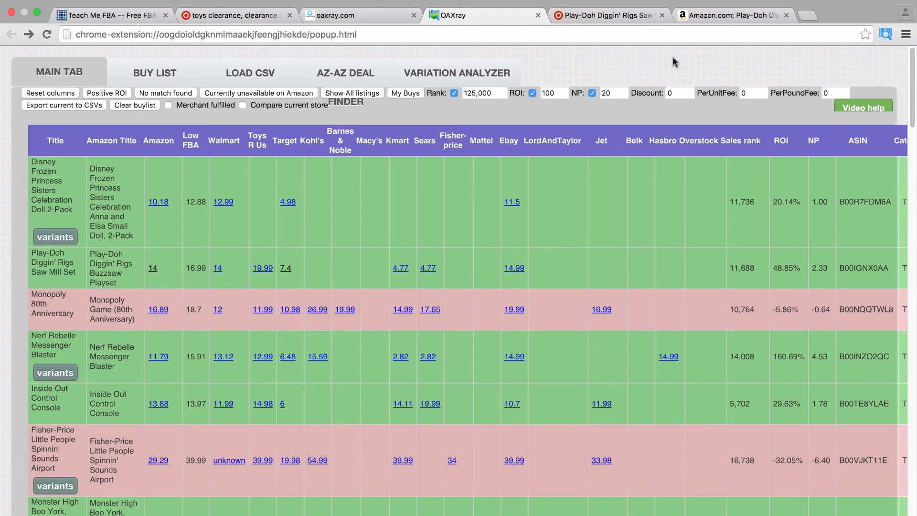
mouse_move(684, 68)
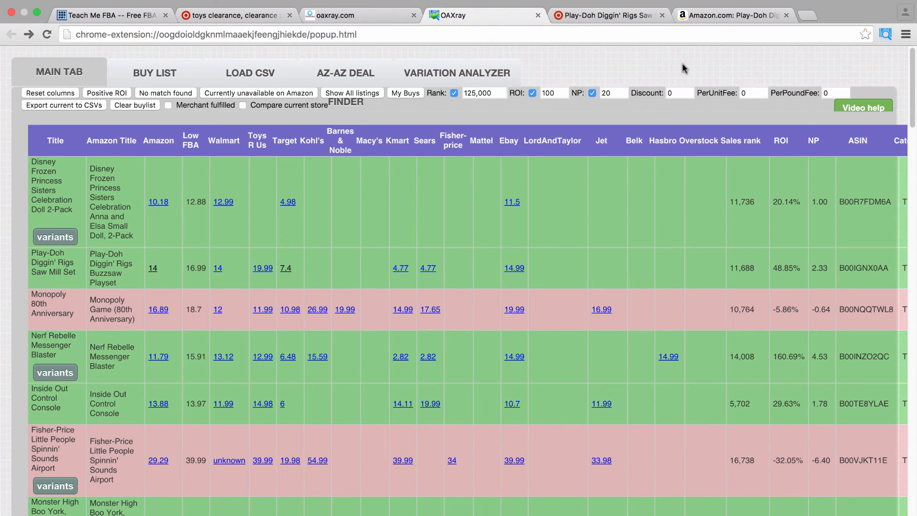
mouse_move(789, 49)
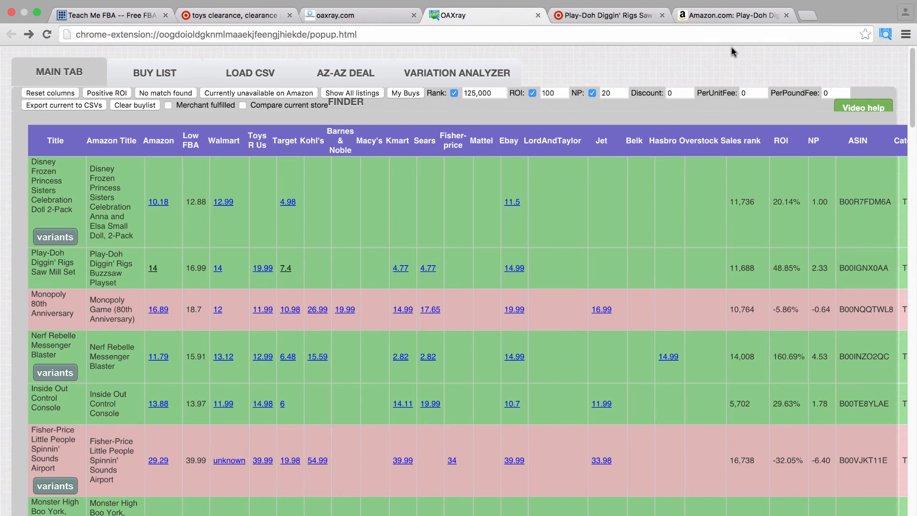
mouse_move(721, 63)
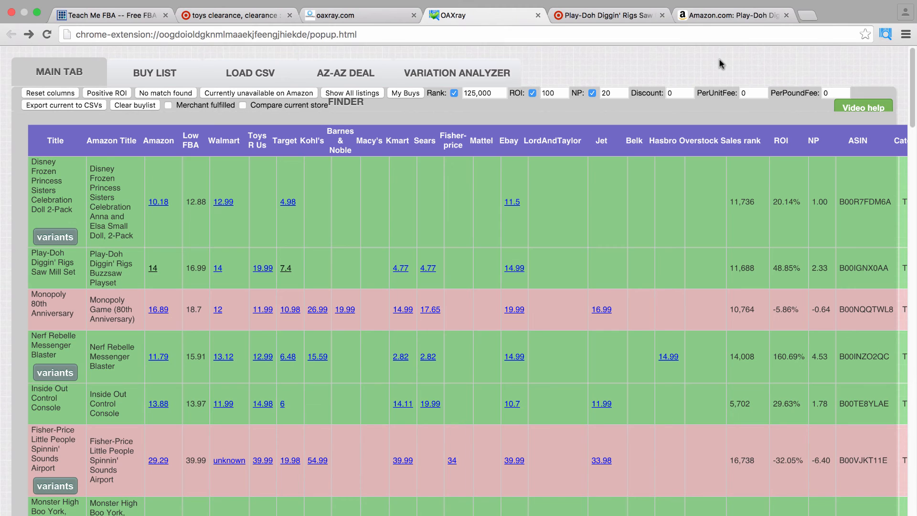
mouse_move(717, 63)
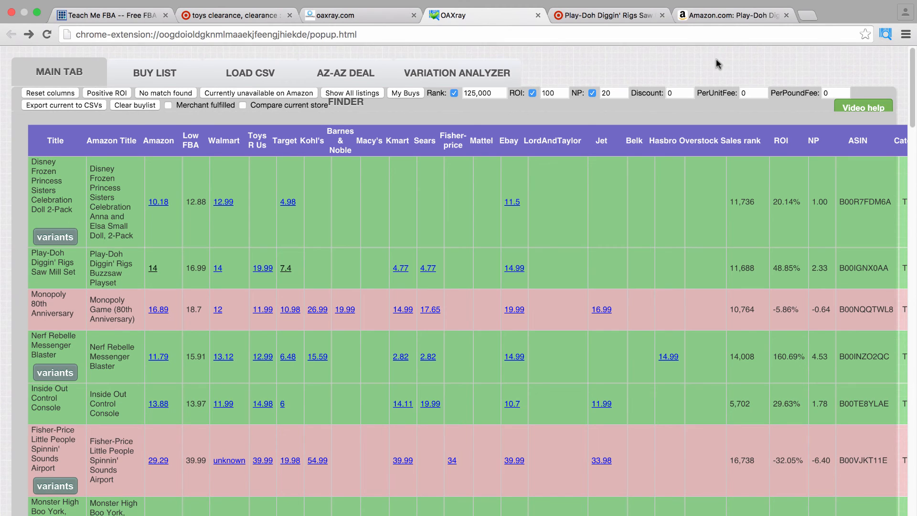
mouse_move(605, 64)
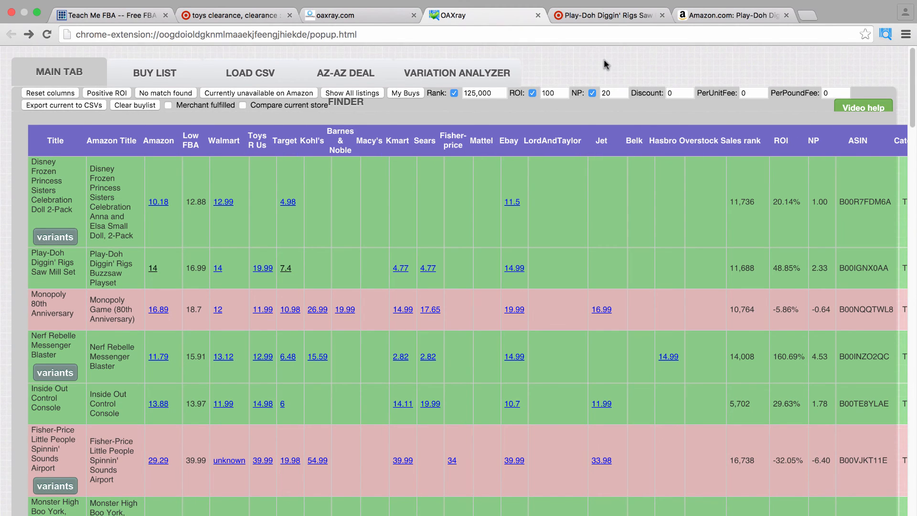